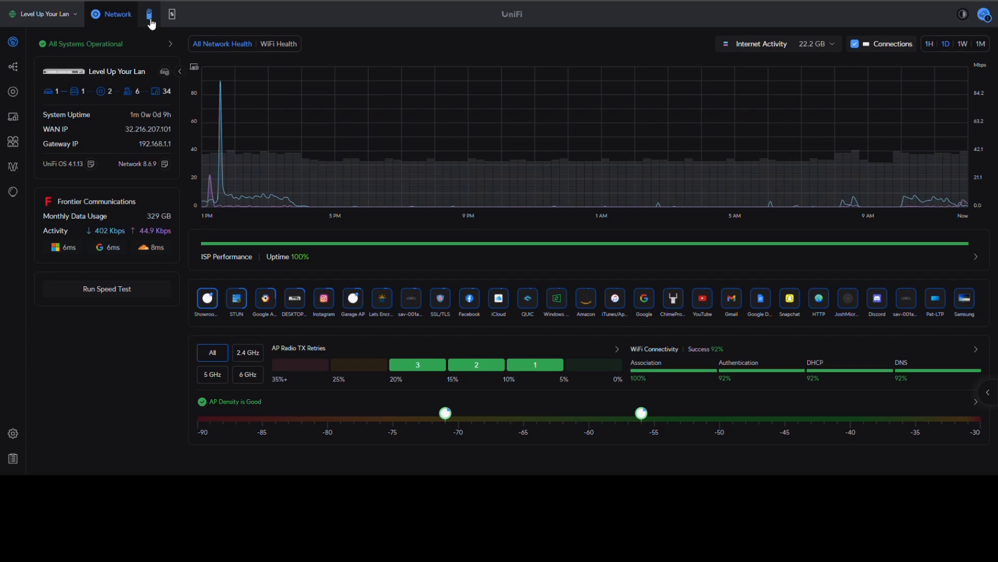
{"action": "left_click", "coordinate": [148, 14]}
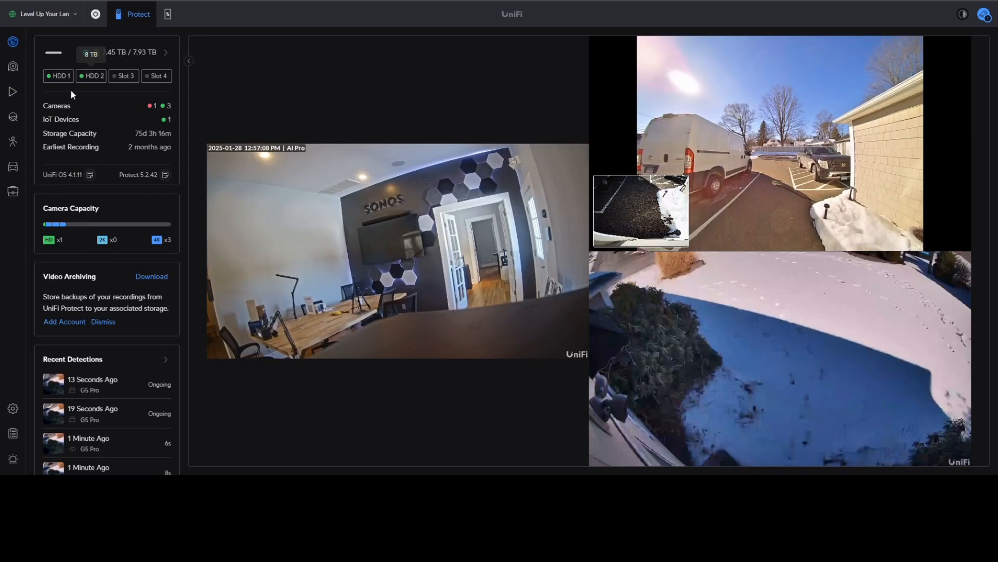
{"action": "left_click", "coordinate": [12, 65]}
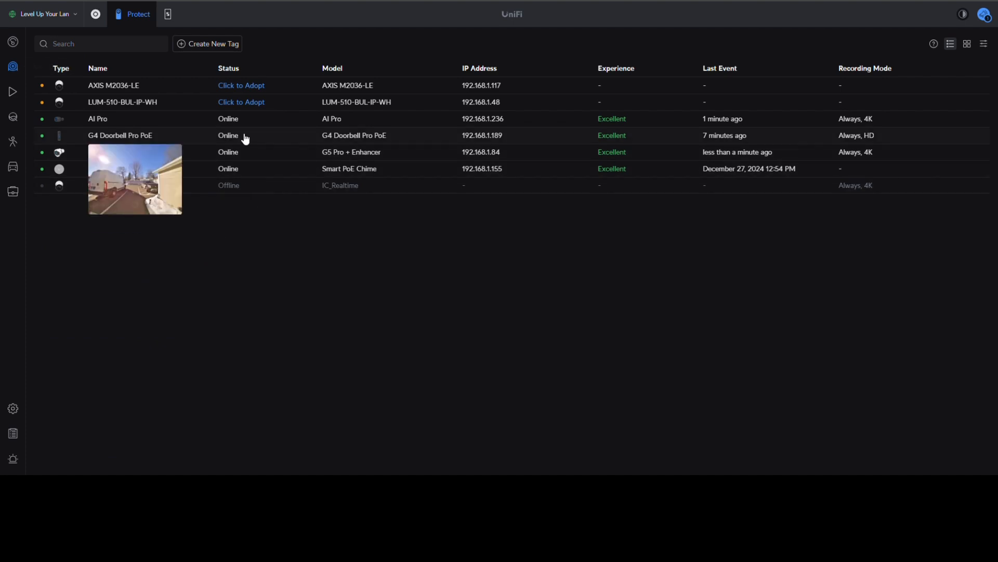
{"action": "left_click", "coordinate": [241, 85]}
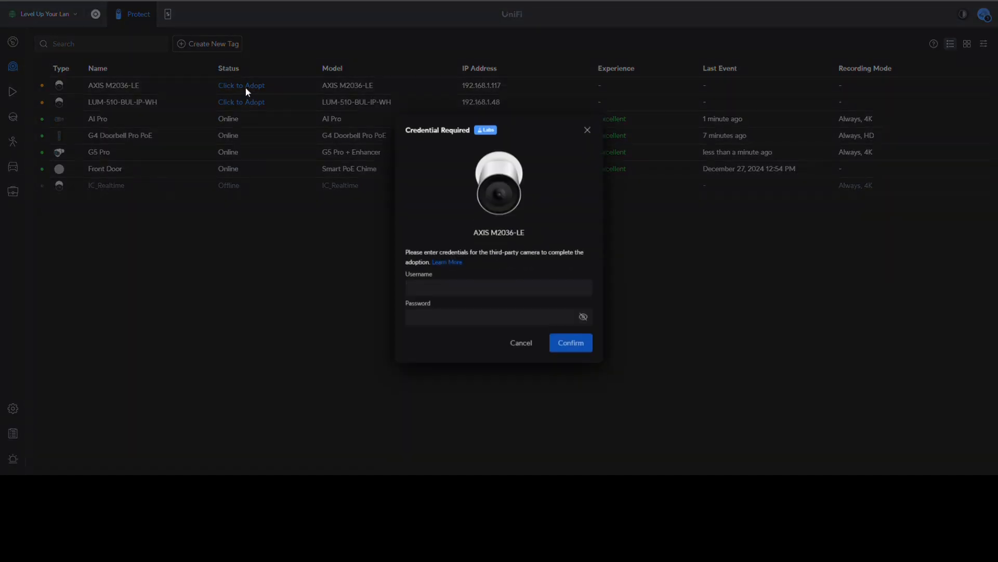
{"action": "left_click", "coordinate": [498, 286]}
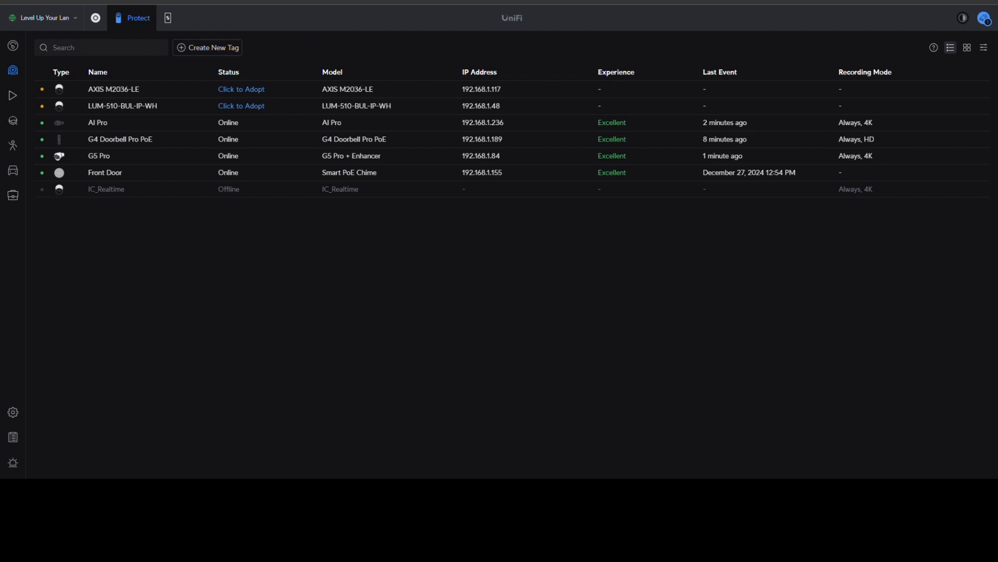
Step: Find the Axis camera among the USW Pro Max 24 PoE clients and select its IP 192.168.1.117
{"action": "left_click", "coordinate": [95, 17]}
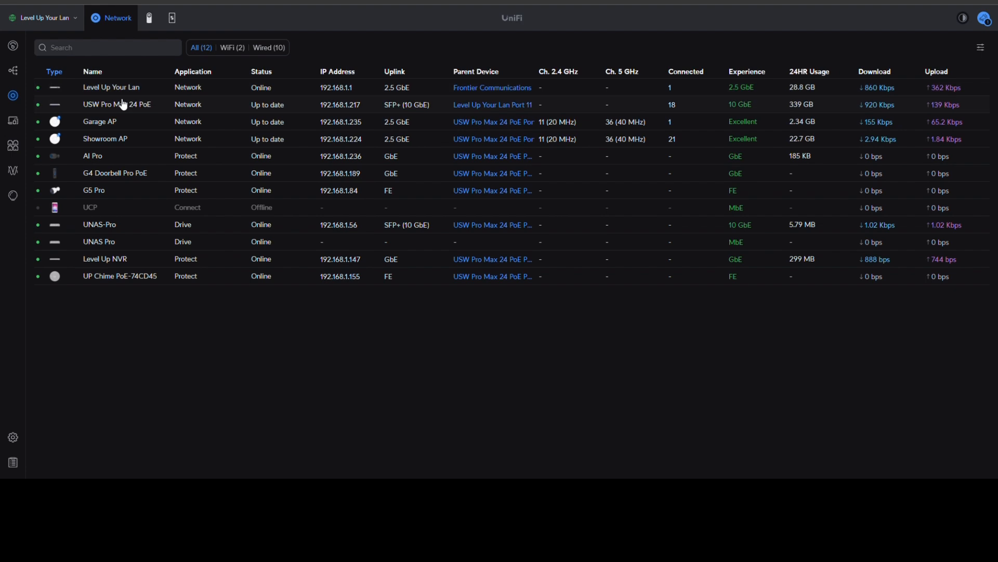
{"action": "left_click", "coordinate": [116, 105]}
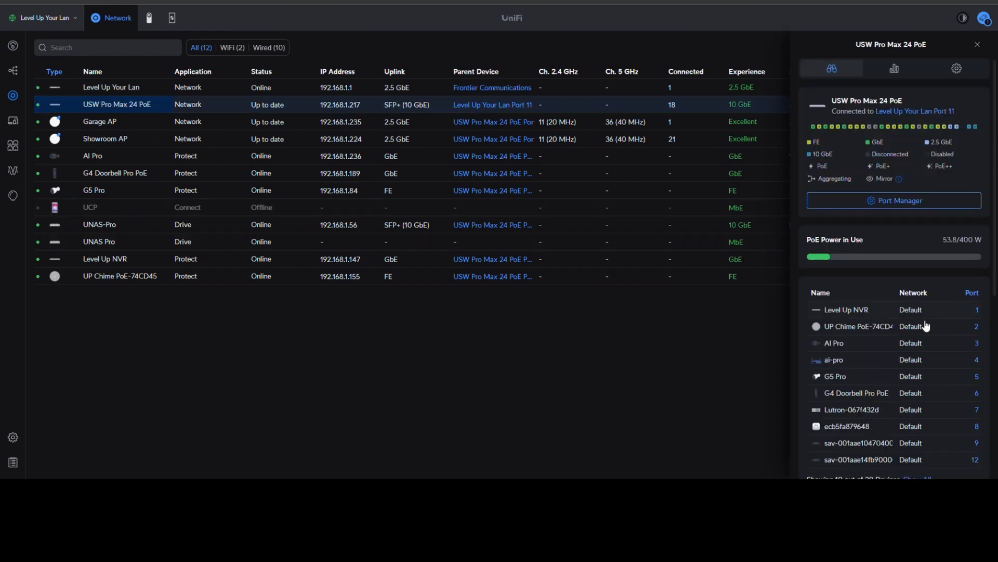
{"action": "scroll", "scroll_direction": "down", "scroll_amount": 3}
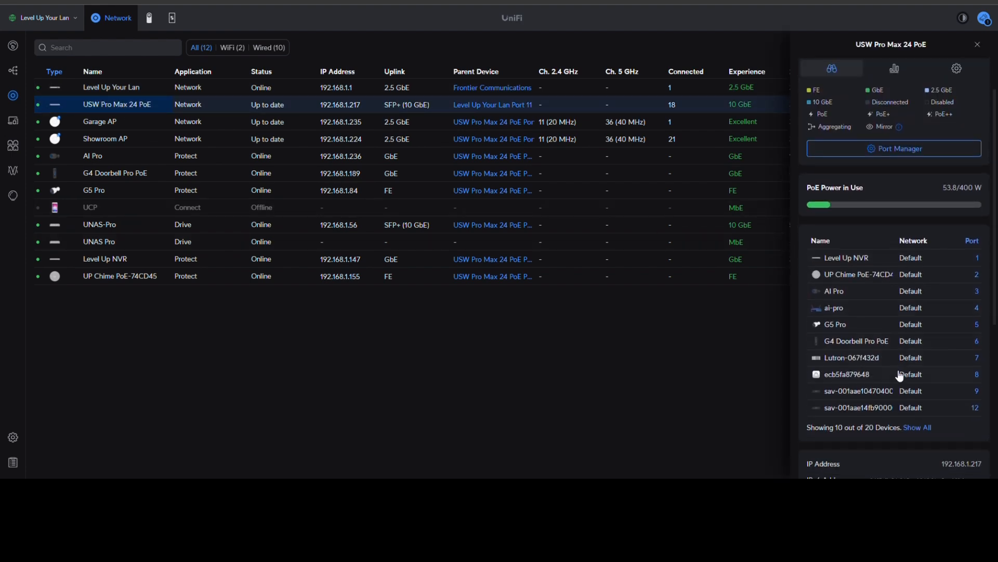
{"action": "left_click", "coordinate": [917, 427]}
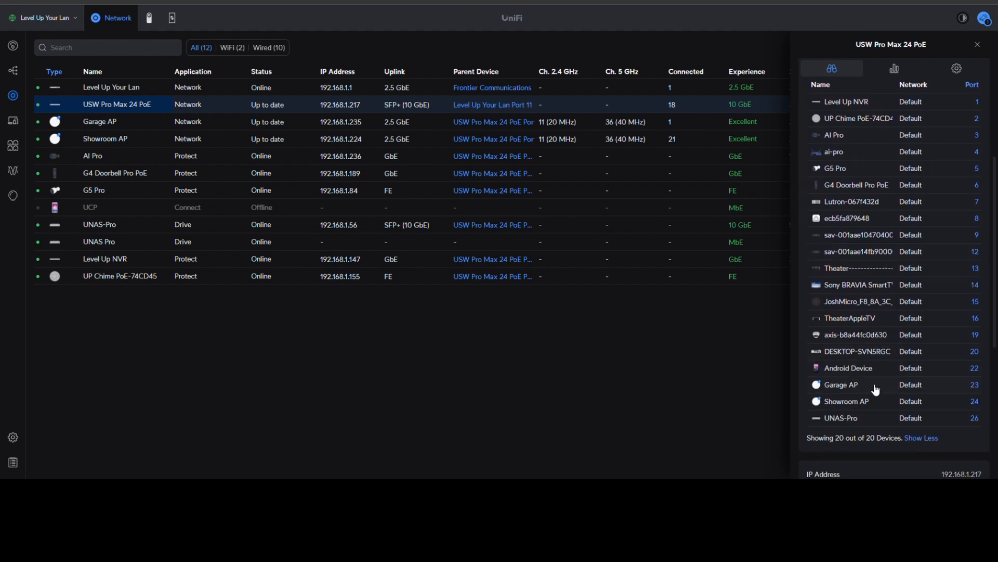
{"action": "left_click", "coordinate": [855, 335]}
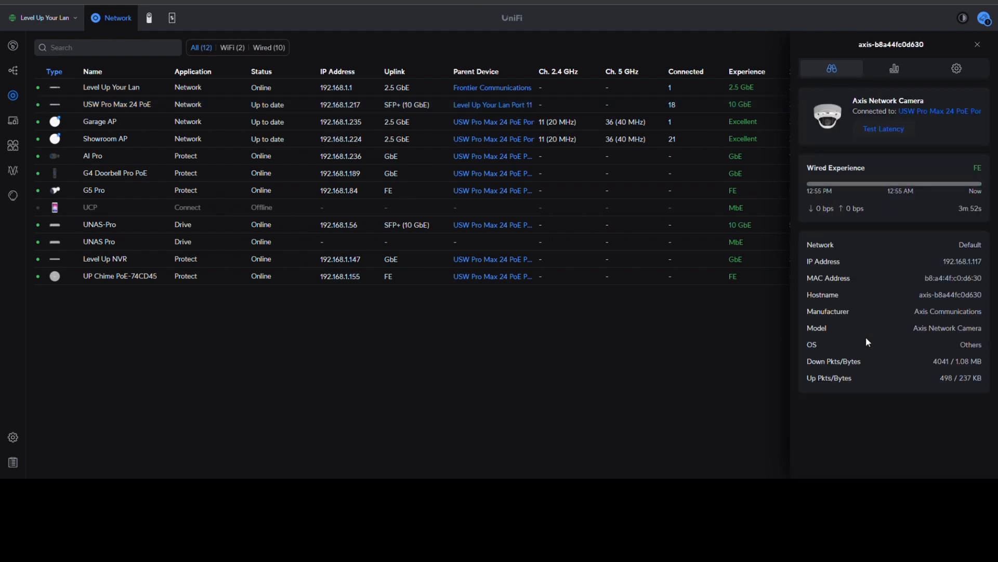
{"action": "double_click", "coordinate": [962, 261]}
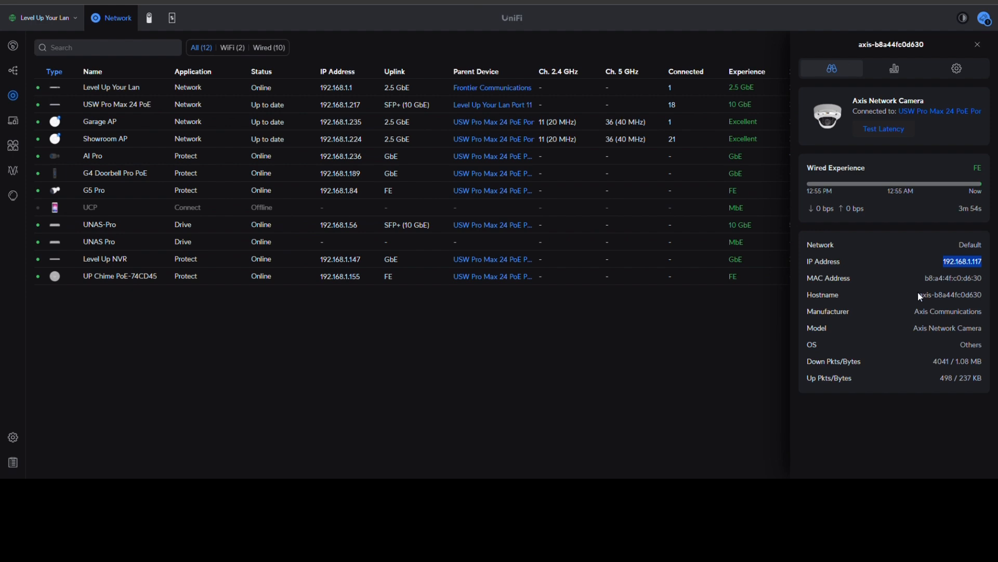
{"action": "left_click", "coordinate": [964, 261]}
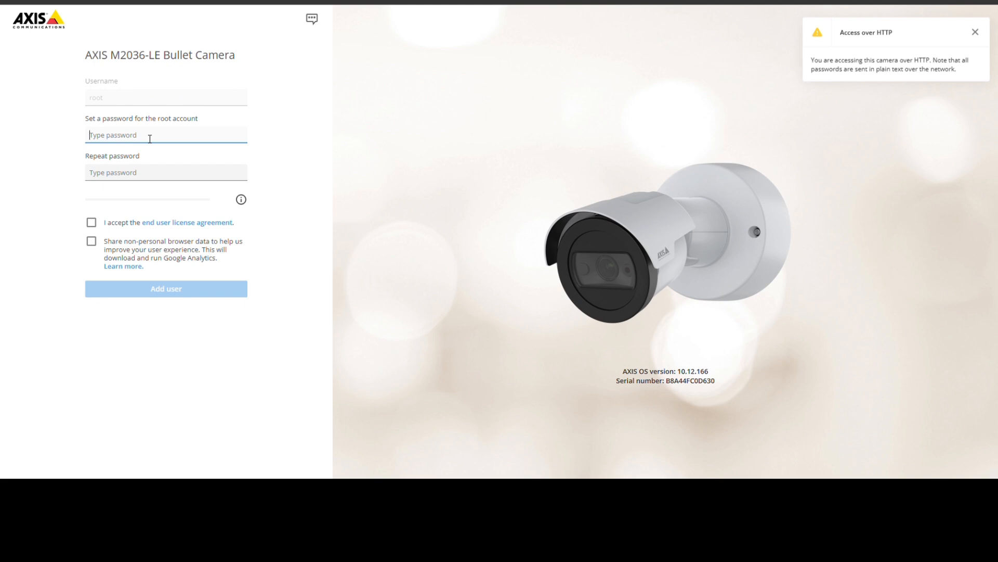
Step: Create the AXIS root password, accept the EULA and data sharing, then sign in as root
{"action": "type", "text": "password"}
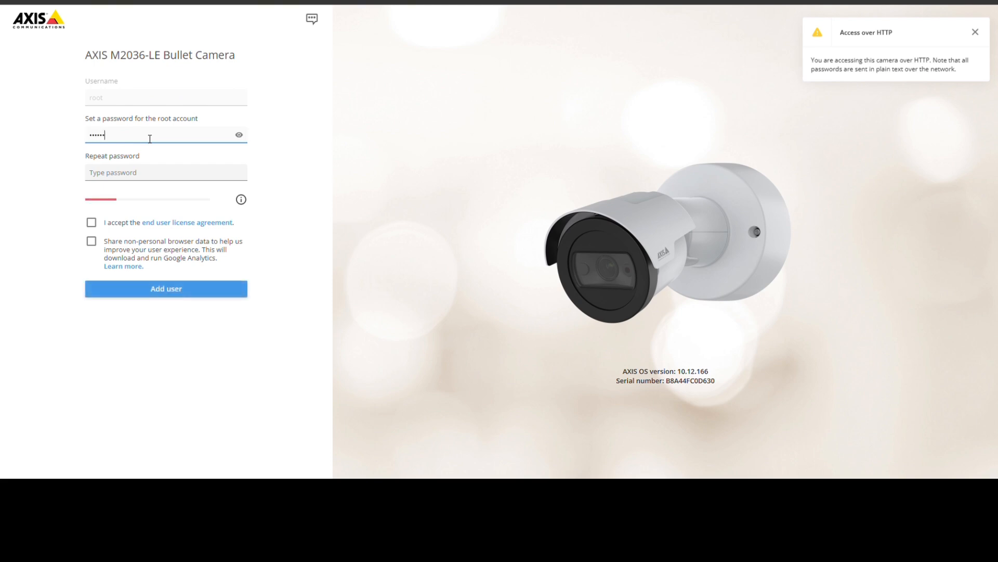
{"action": "type", "text": "••••"}
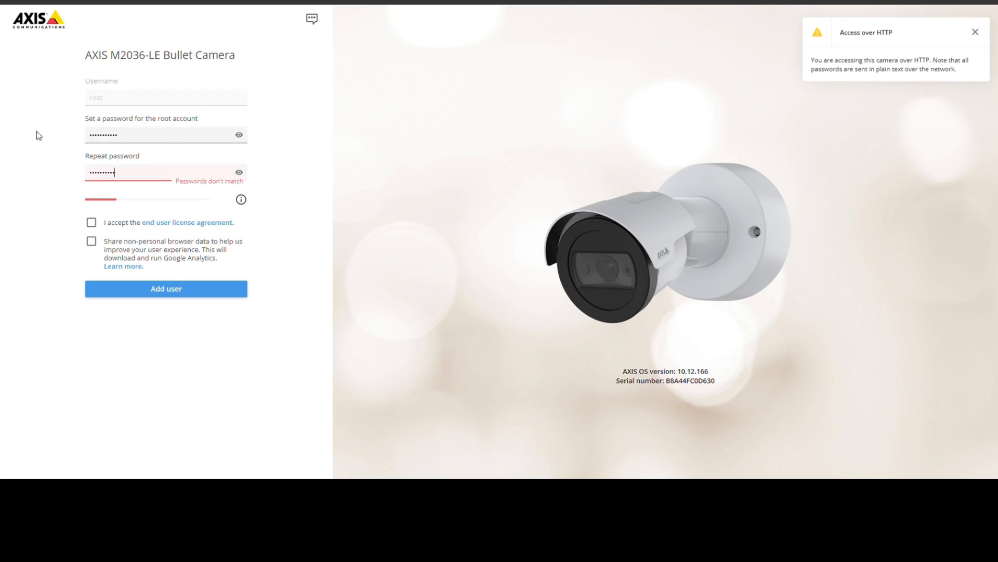
{"action": "left_click", "coordinate": [91, 222]}
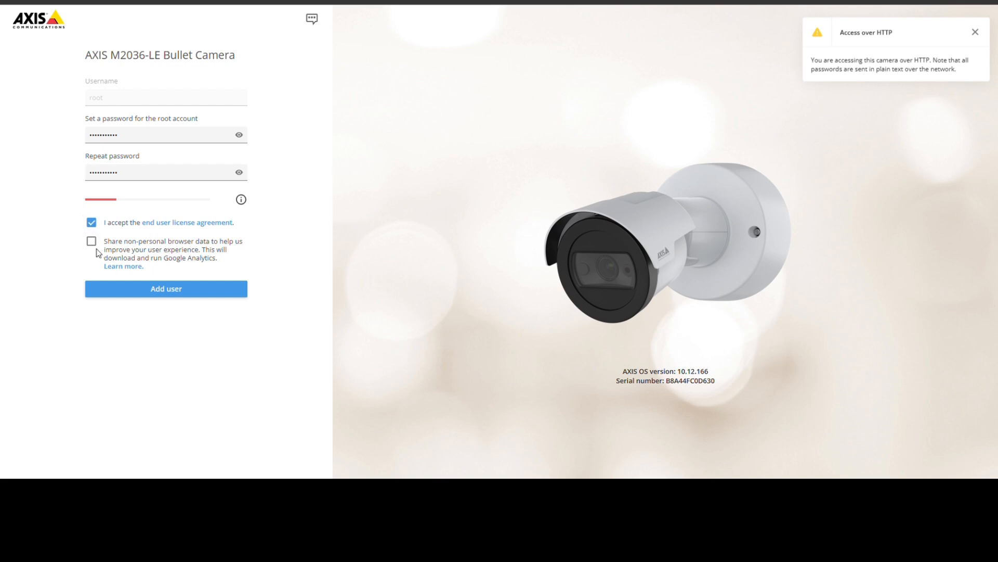
{"action": "left_click", "coordinate": [91, 241]}
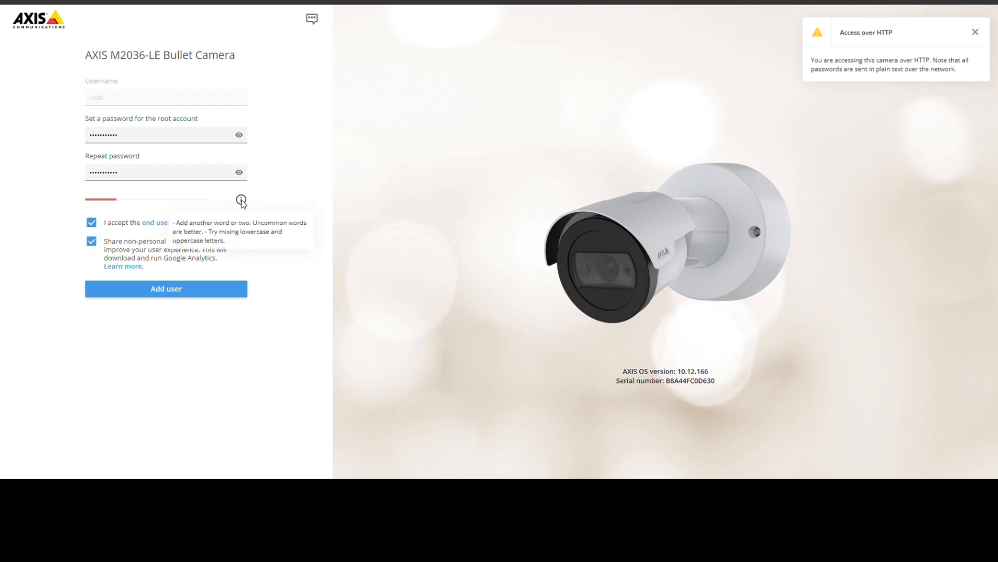
{"action": "mouse_move", "coordinate": [258, 275]}
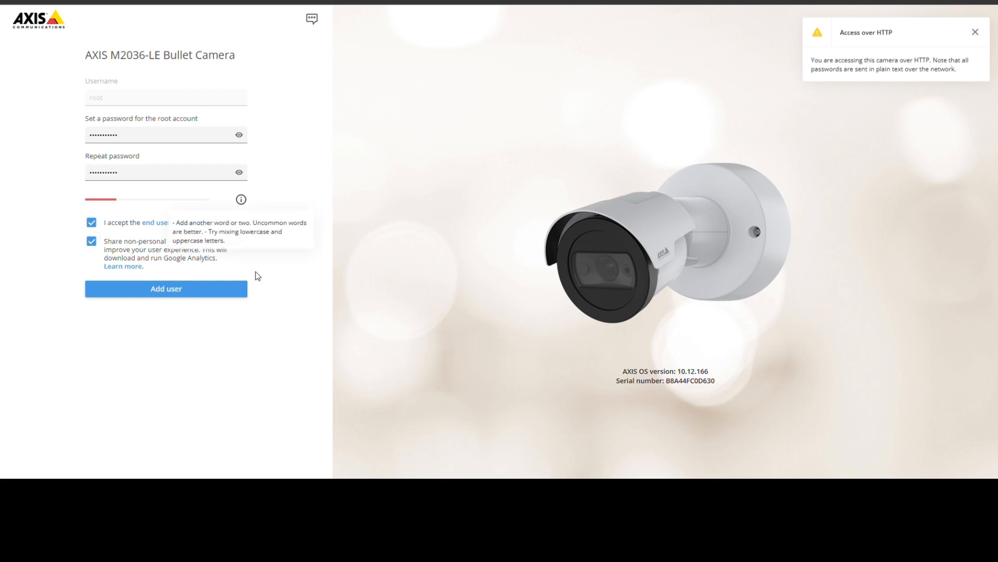
{"action": "left_click", "coordinate": [166, 289]}
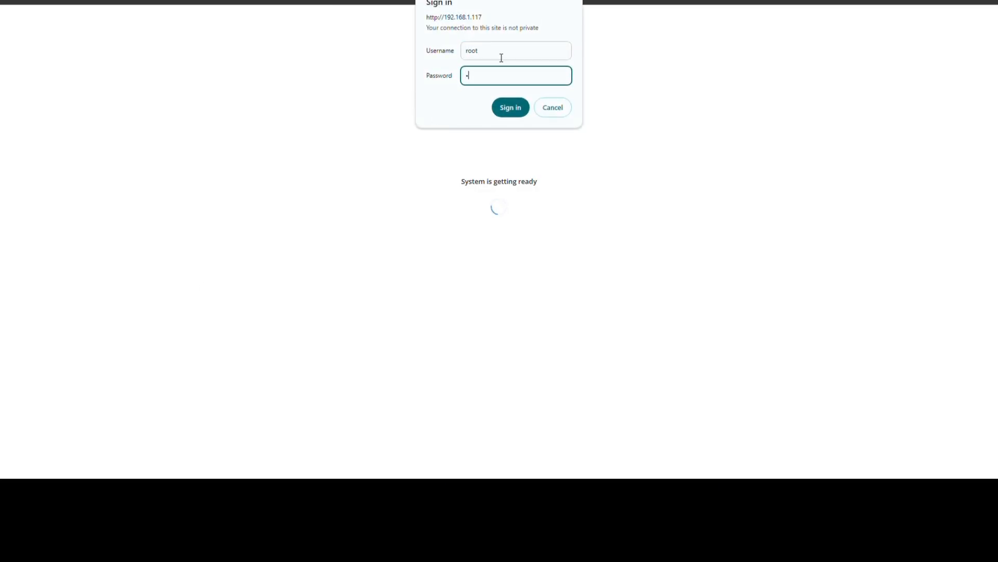
{"action": "type", "text": "password"}
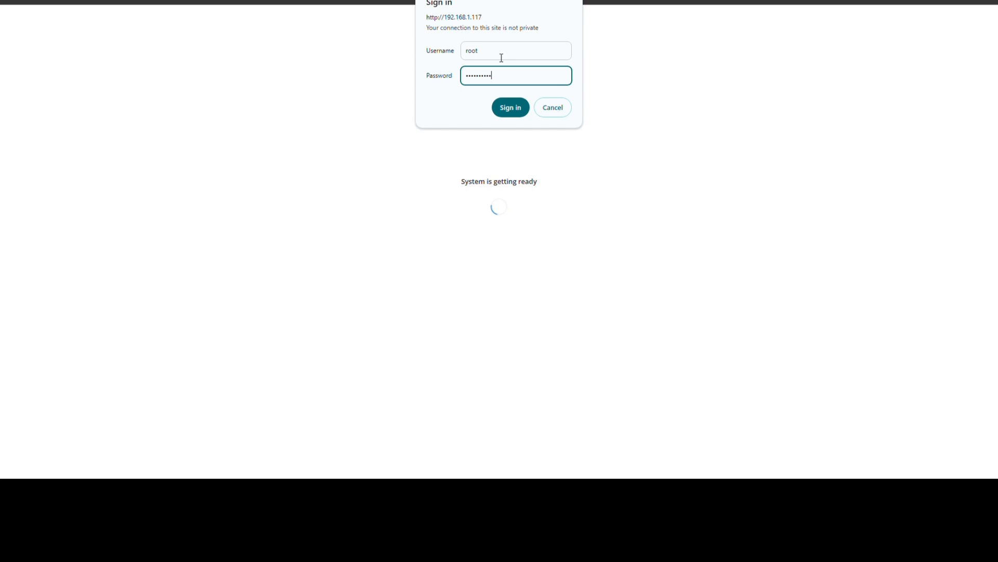
{"action": "left_click", "coordinate": [509, 107]}
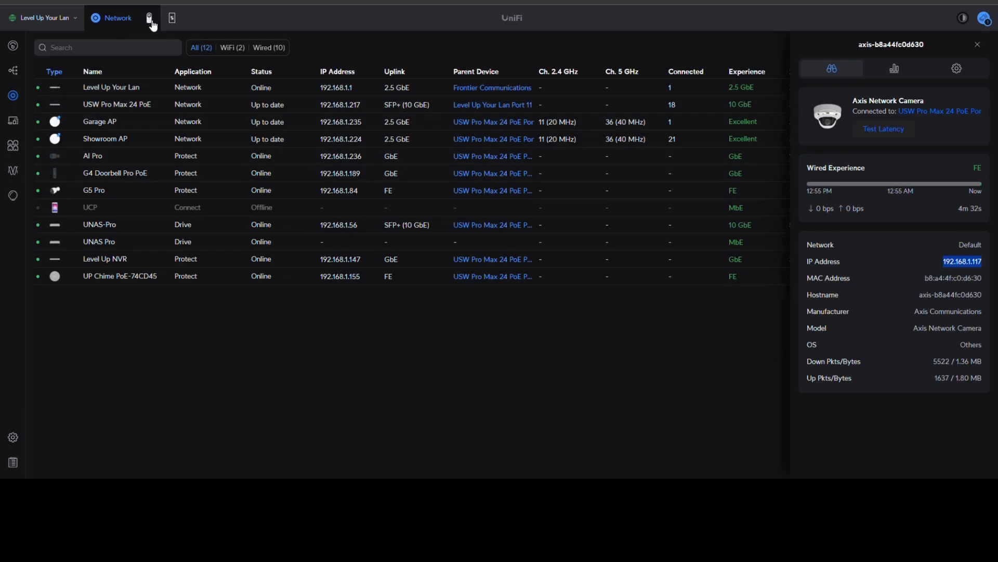
Step: Enter 'root' as the username in Protect's AXIS M2036-LE adoption prompt
{"action": "left_click", "coordinate": [133, 17]}
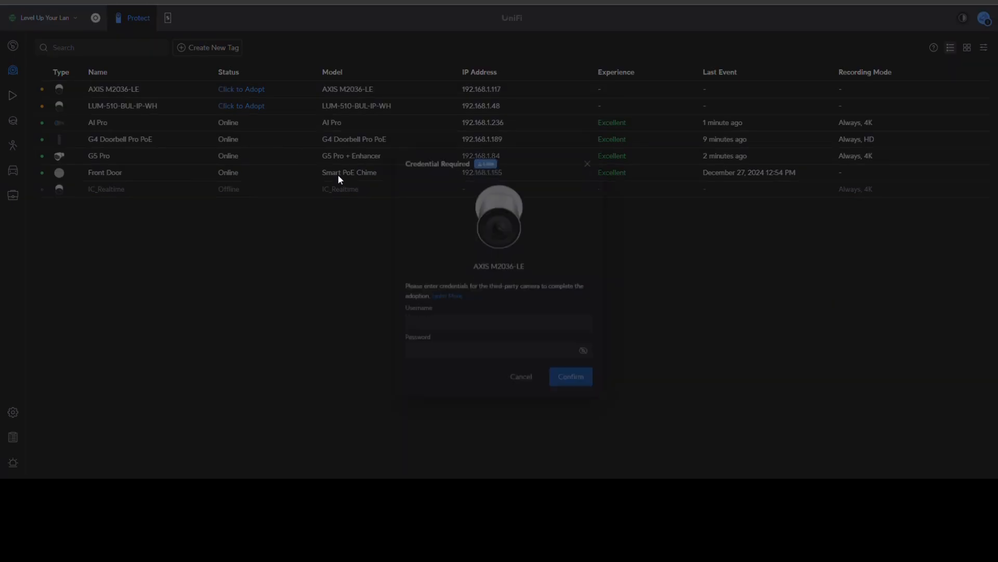
{"action": "type", "text": "root"}
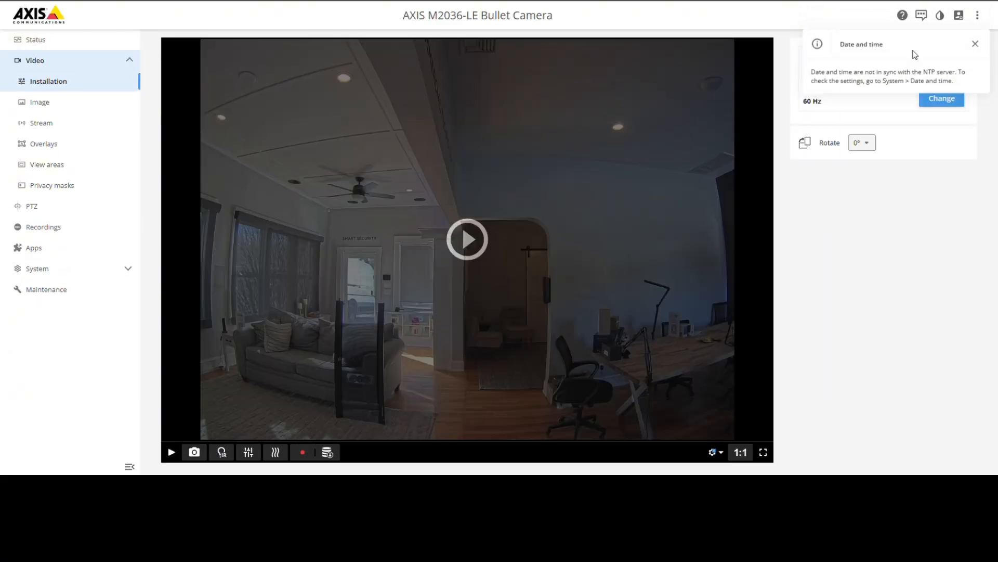
Step: Under System > ONVIF, add user 'Admin' with a password and the Administrator role
{"action": "left_click", "coordinate": [974, 43]}
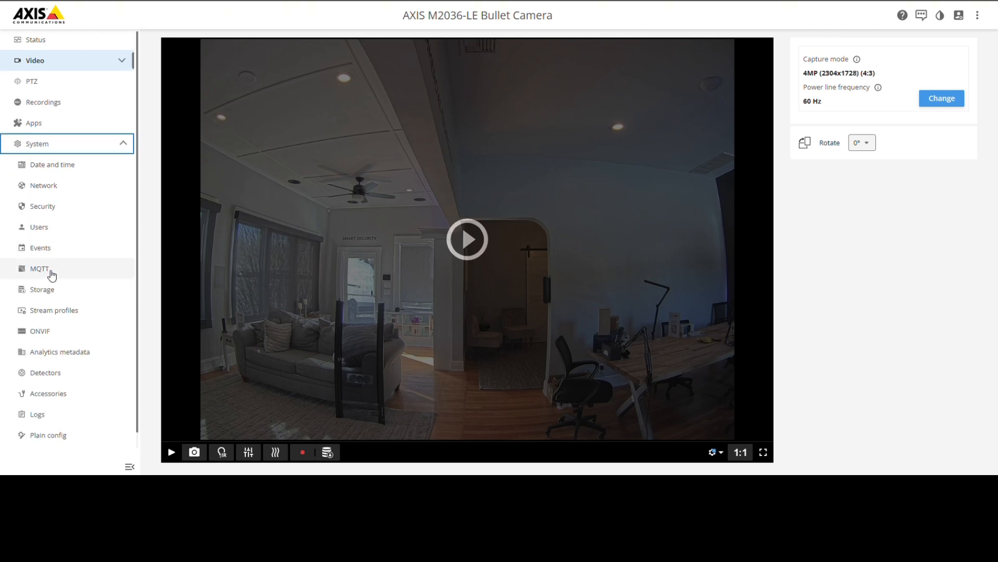
{"action": "mouse_move", "coordinate": [75, 247]}
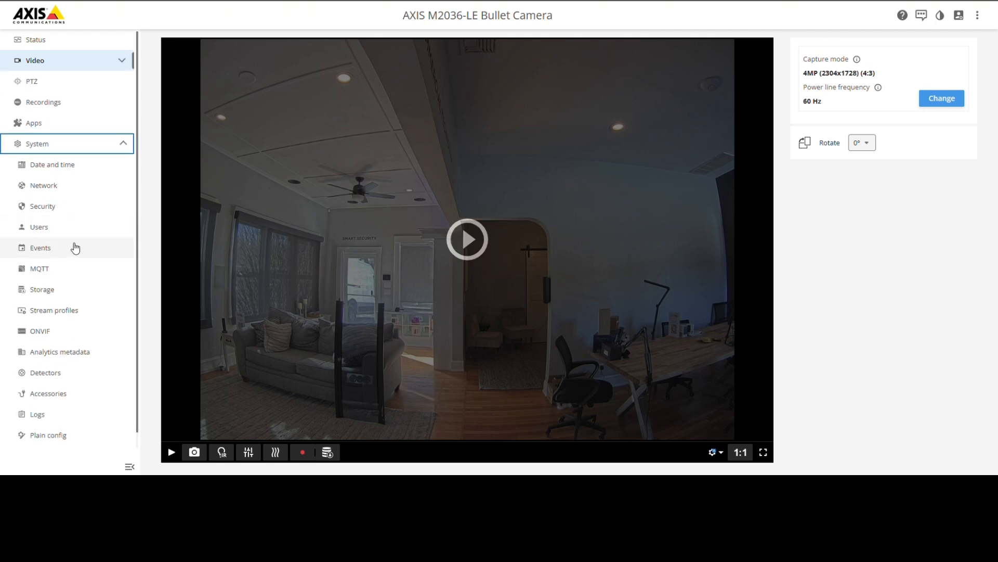
{"action": "mouse_move", "coordinate": [64, 206]}
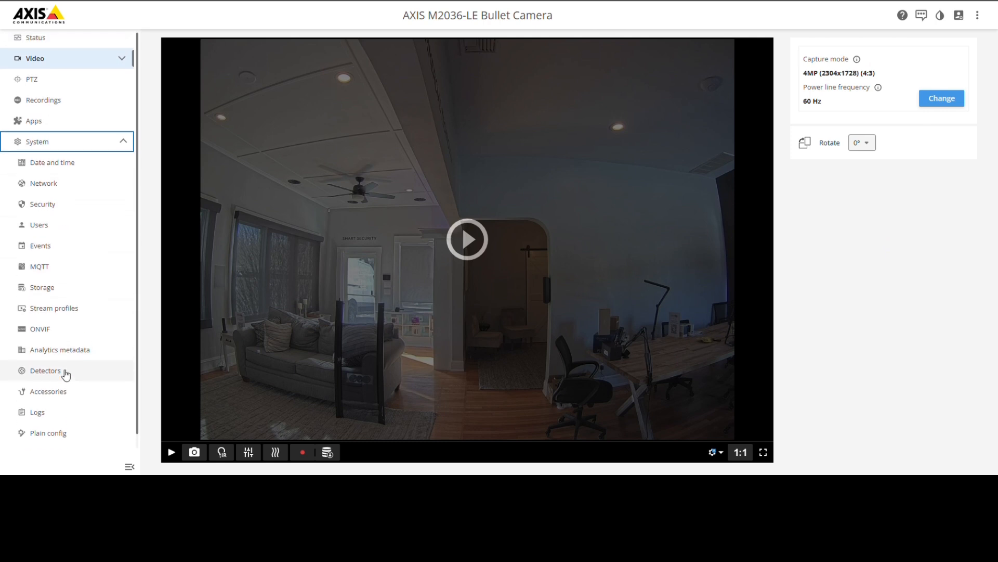
{"action": "left_click", "coordinate": [40, 329]}
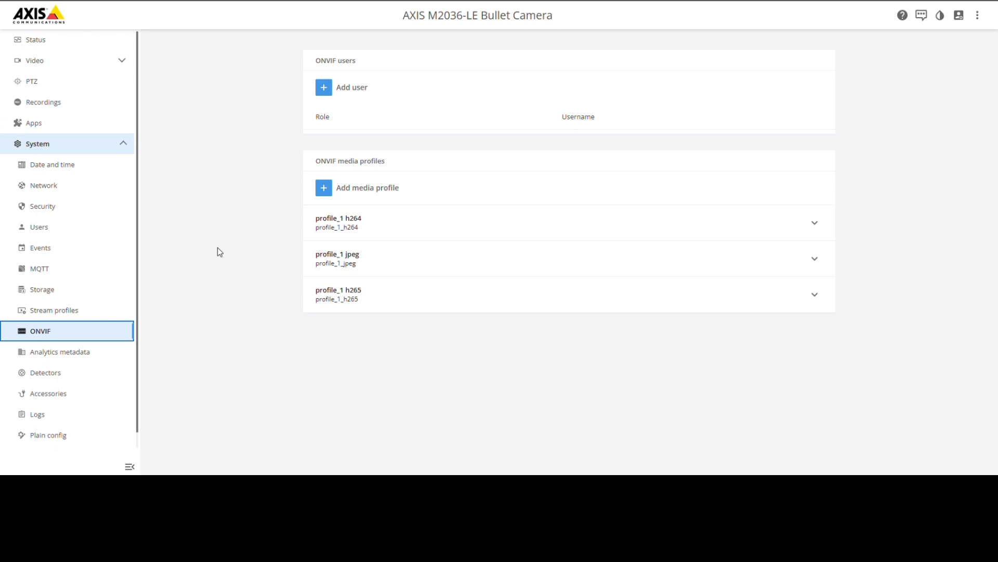
{"action": "left_click", "coordinate": [351, 88]}
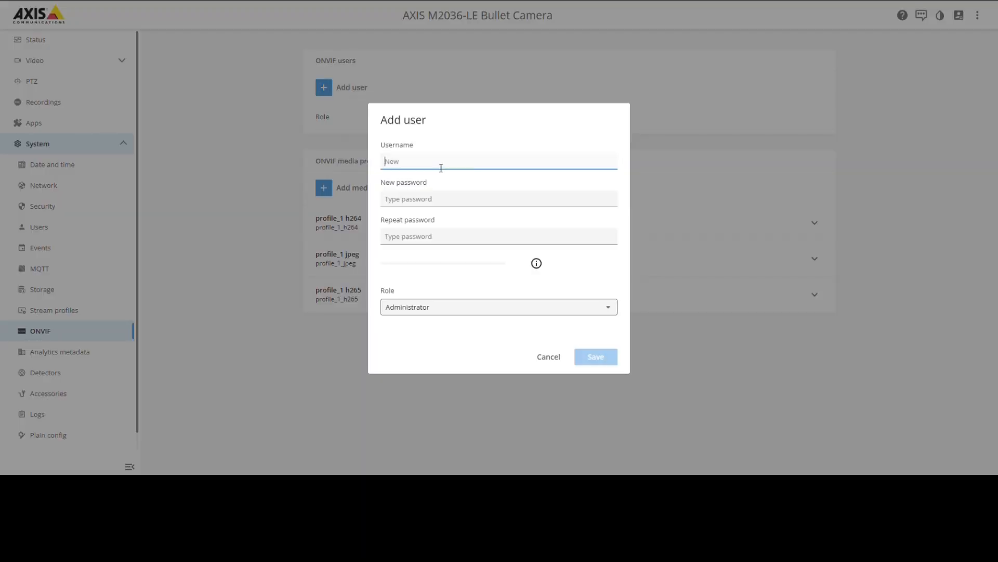
{"action": "type", "text": "Admin"}
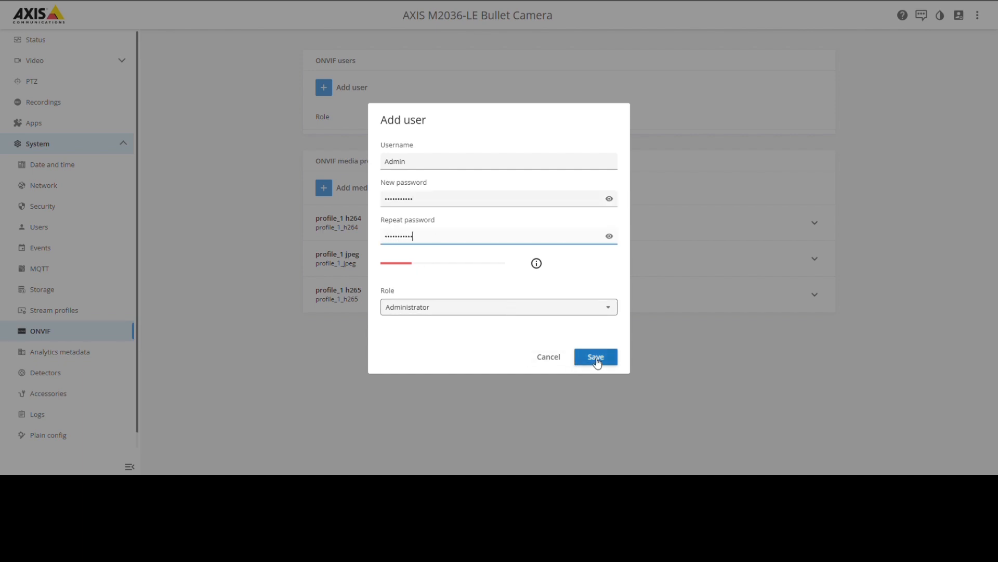
{"action": "left_click", "coordinate": [594, 357]}
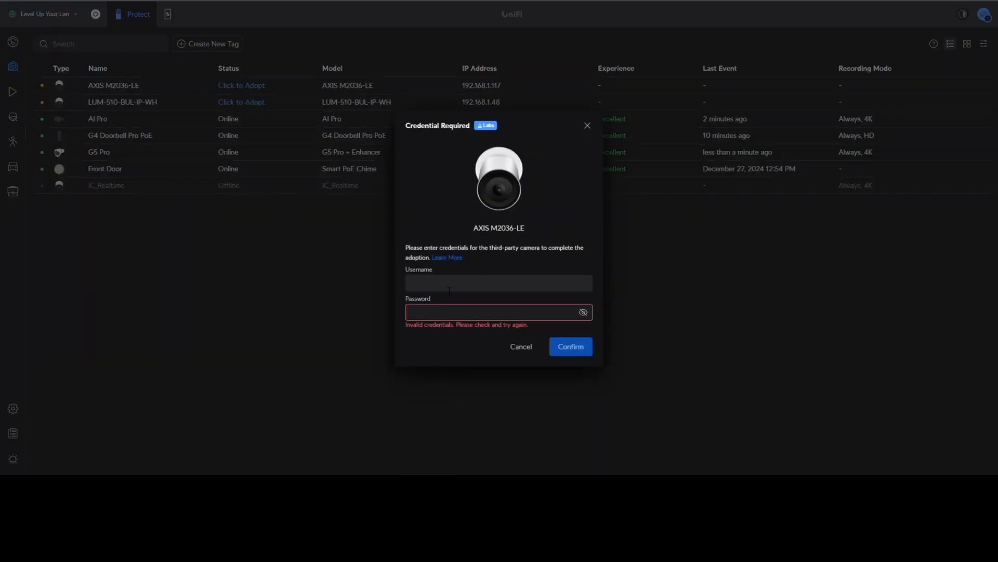
Step: Retry the AXIS M2036-LE adoption login using the Admin account
{"action": "type", "text": "Admin"}
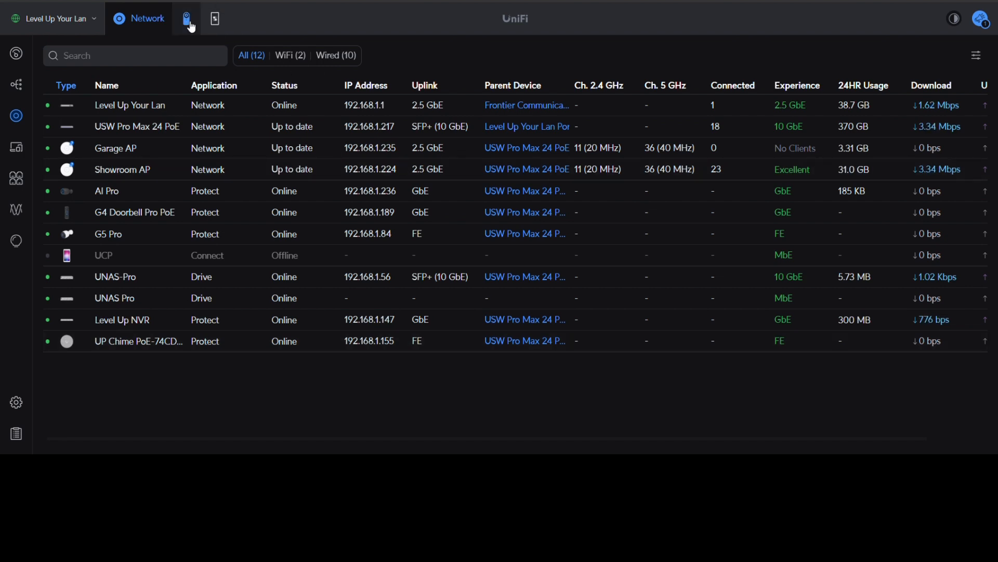
Step: Open the AI Pro camera's settings and review the General, Tags and Share Livestream sections
{"action": "left_click", "coordinate": [186, 17]}
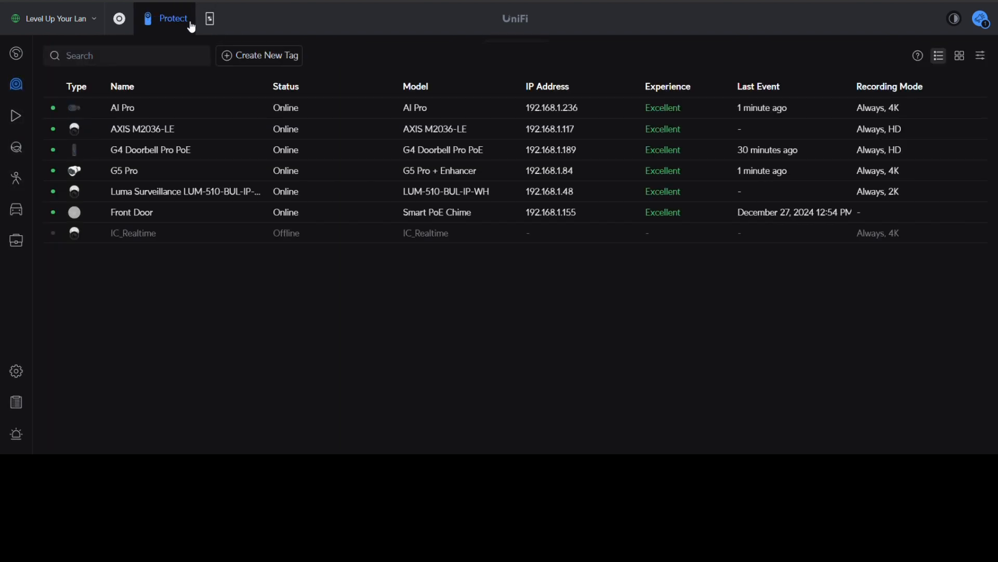
{"action": "mouse_move", "coordinate": [122, 107]}
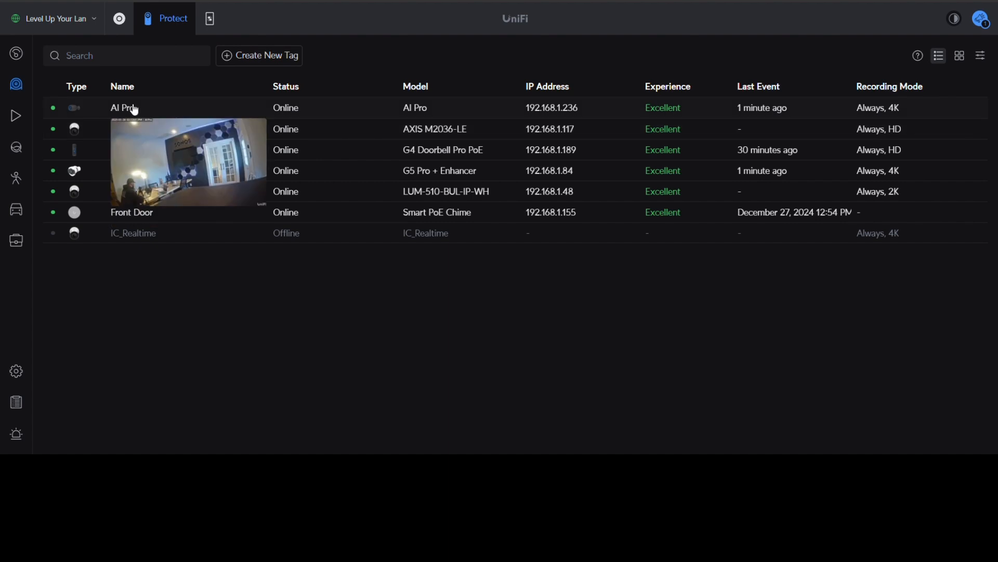
{"action": "left_click", "coordinate": [122, 107]}
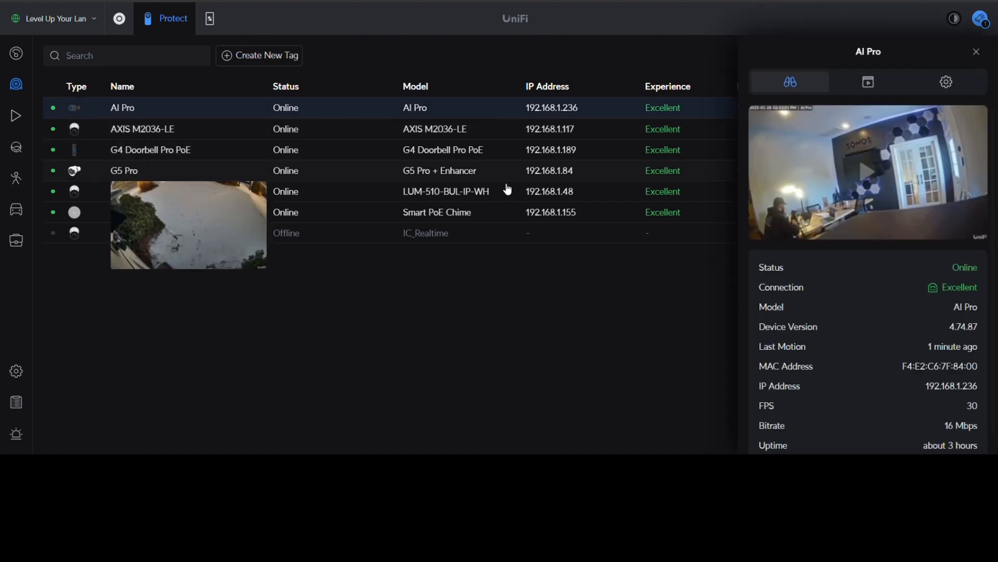
{"action": "mouse_move", "coordinate": [410, 268]}
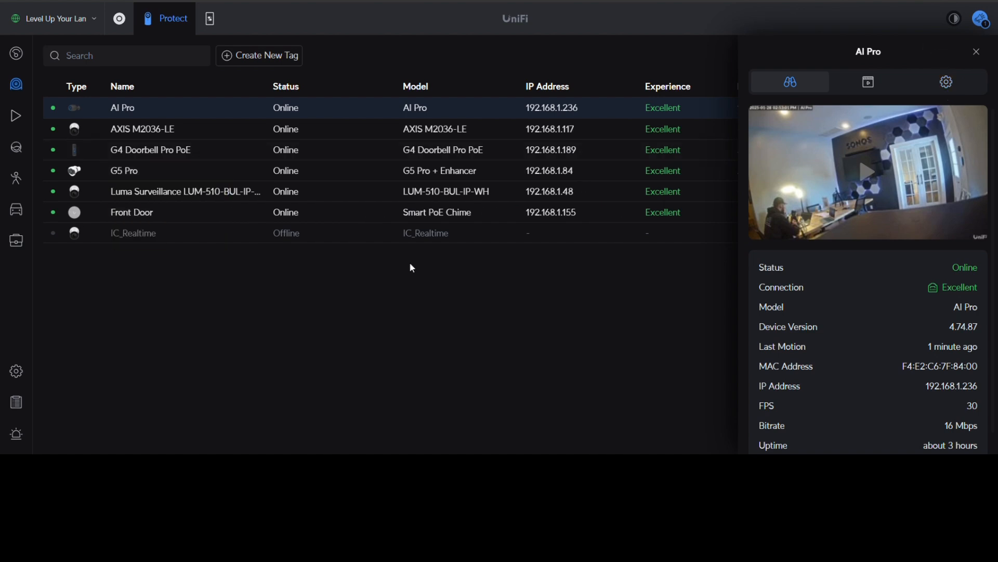
{"action": "mouse_move", "coordinate": [281, 351]}
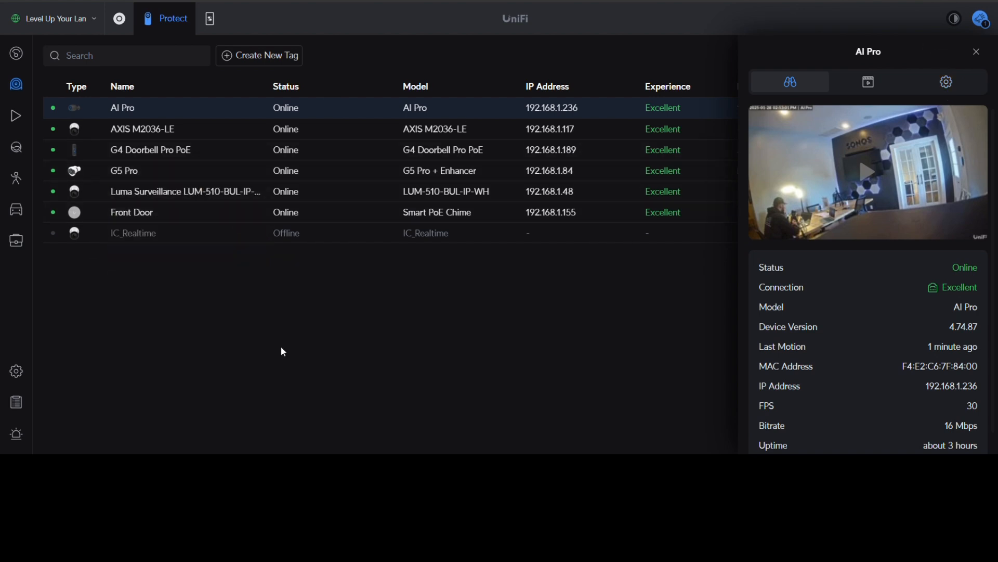
{"action": "mouse_move", "coordinate": [510, 322]}
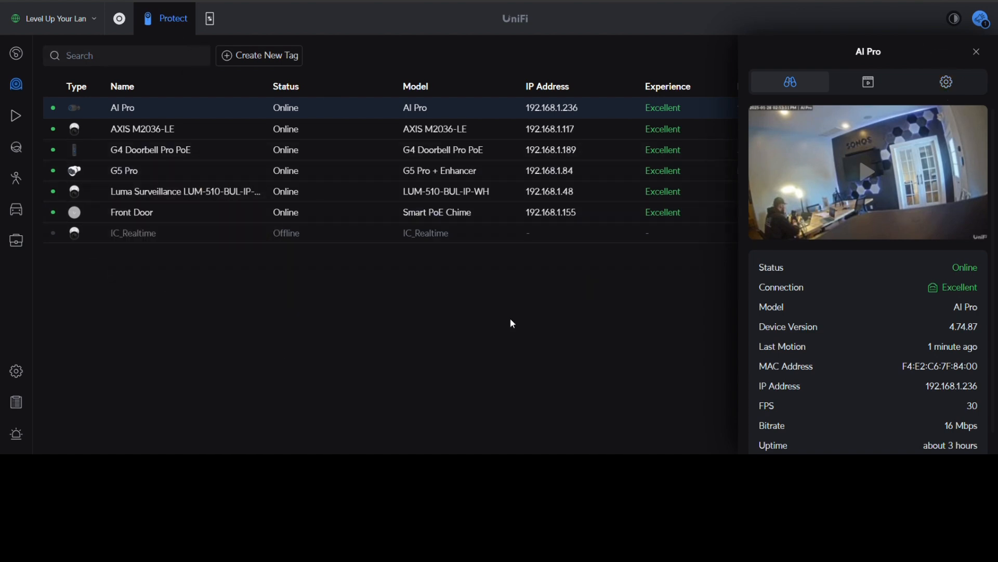
{"action": "left_click", "coordinate": [945, 82]}
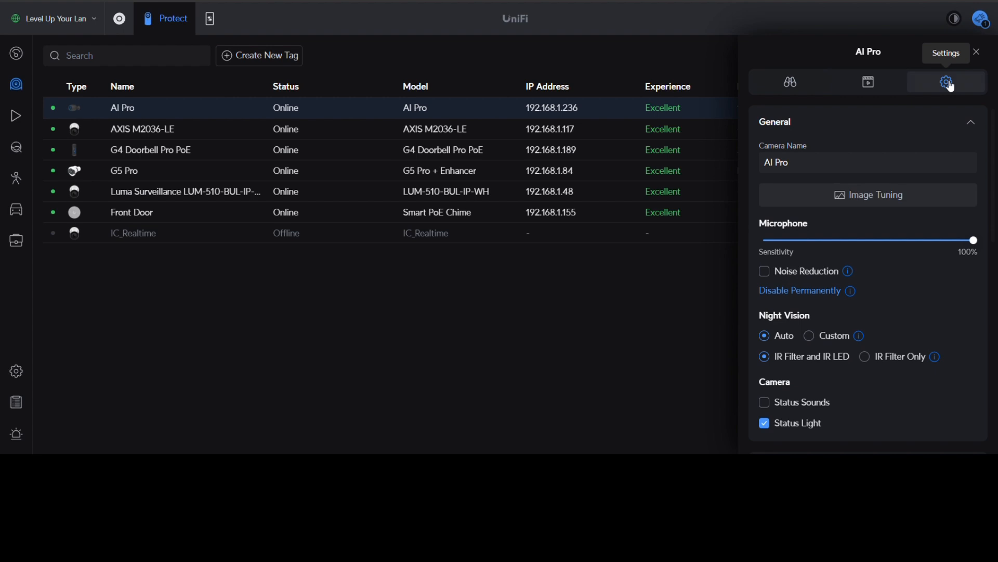
{"action": "mouse_move", "coordinate": [911, 145]}
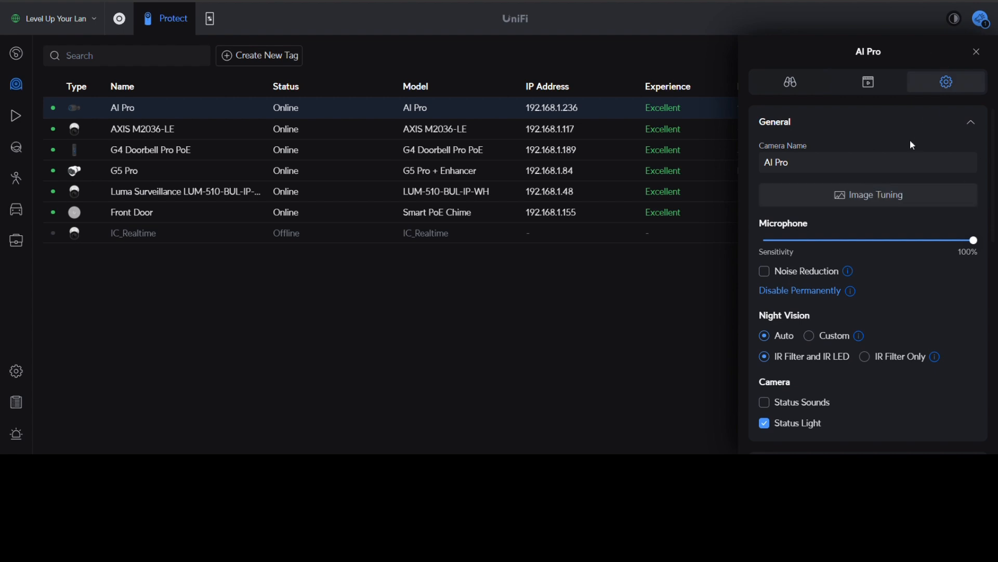
{"action": "scroll", "scroll_direction": "down", "scroll_amount": 3}
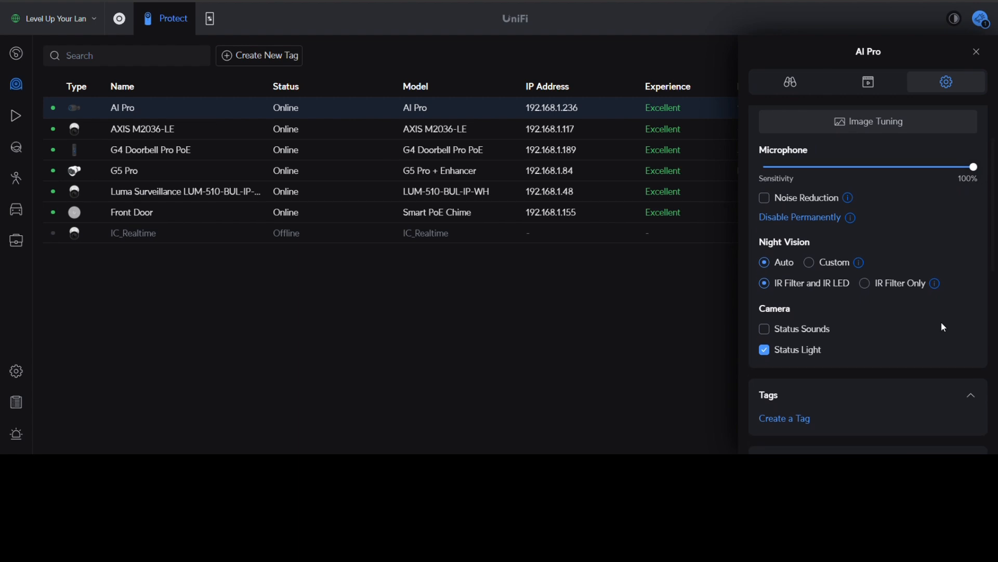
{"action": "scroll", "scroll_direction": "down", "scroll_amount": 3}
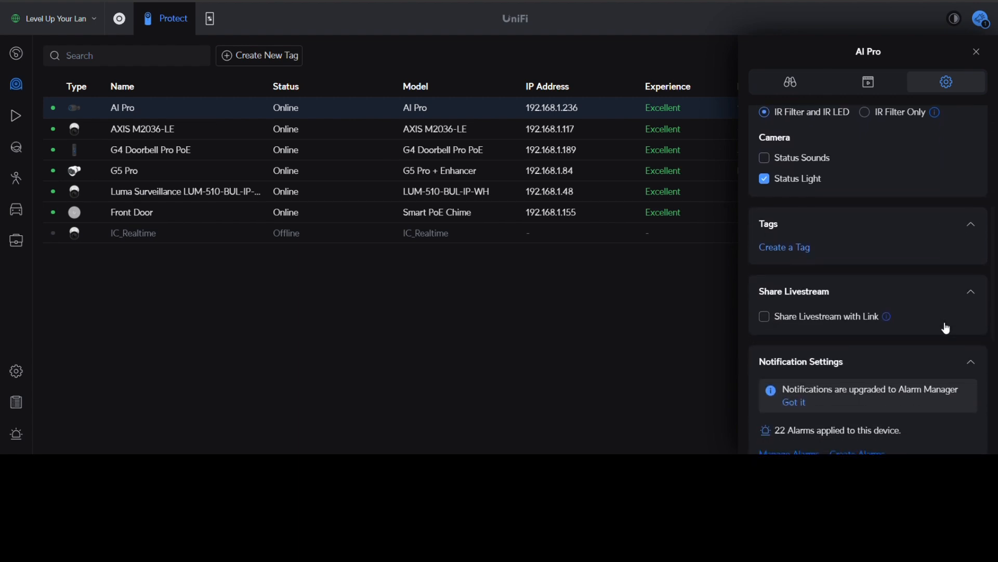
{"action": "scroll", "scroll_direction": "down", "scroll_amount": 3}
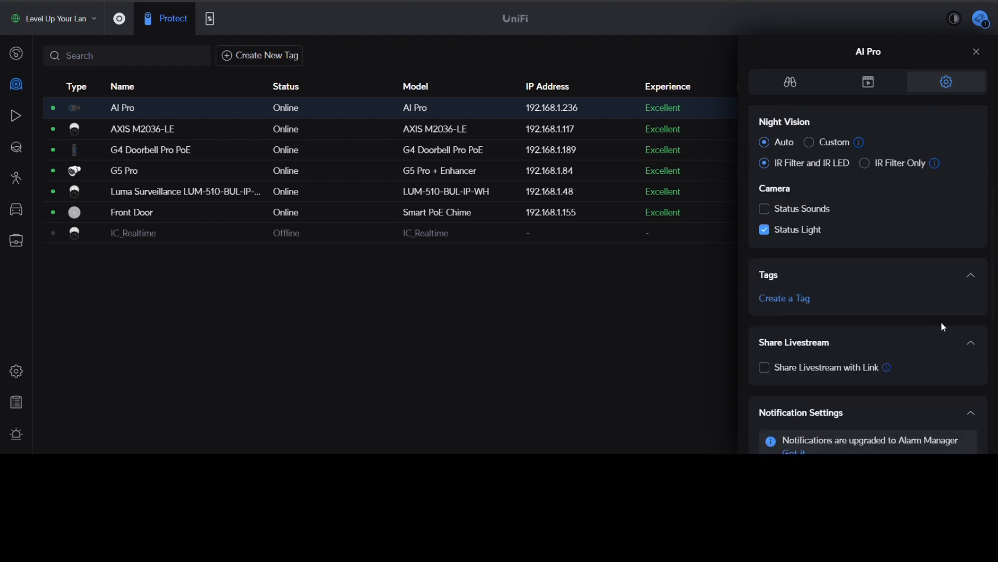
{"action": "left_click", "coordinate": [867, 81]}
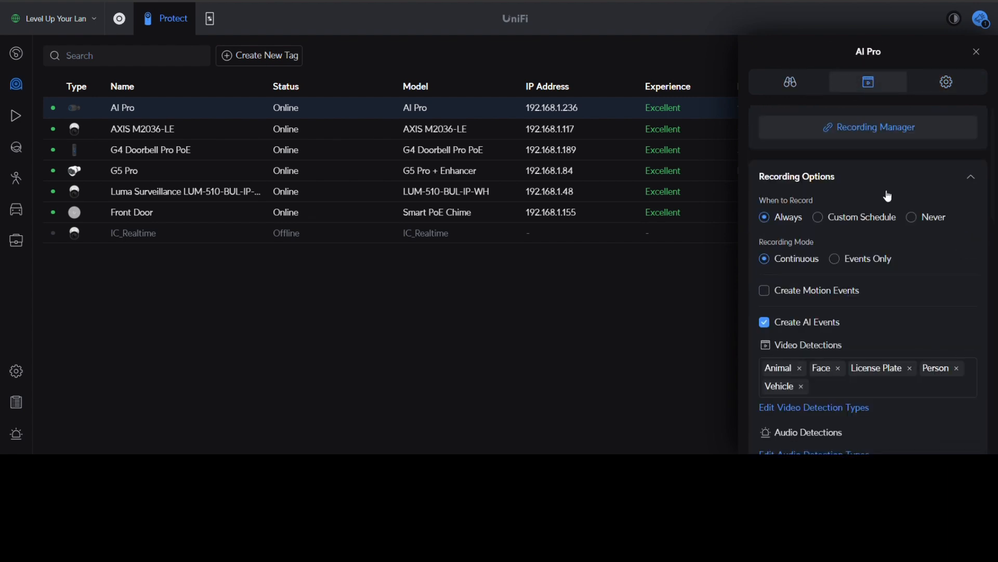
Step: Scroll through the AI Pro recording options, continuous recording and AI event types, to Recording Quality
{"action": "scroll", "scroll_direction": "down", "scroll_amount": 3}
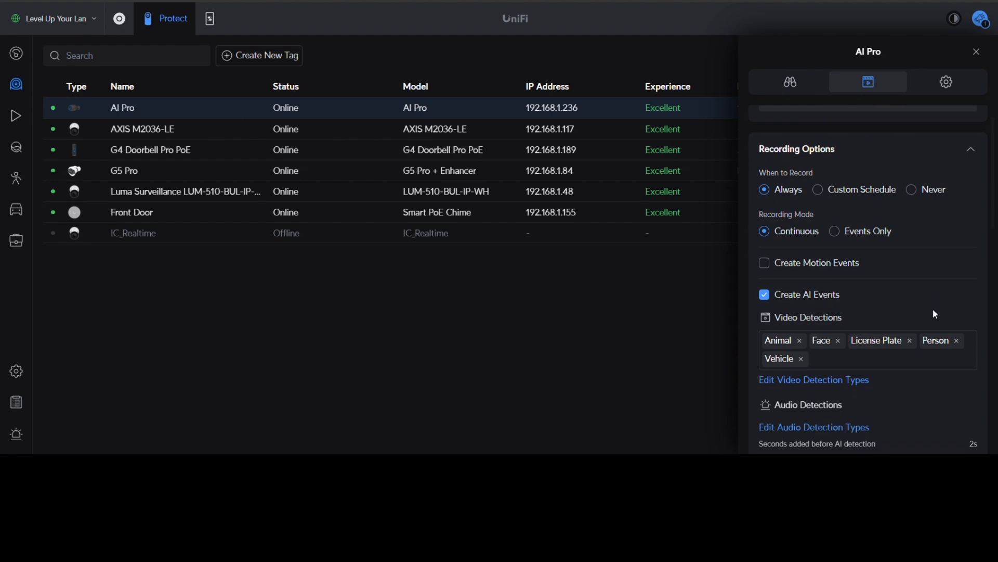
{"action": "mouse_move", "coordinate": [939, 265]}
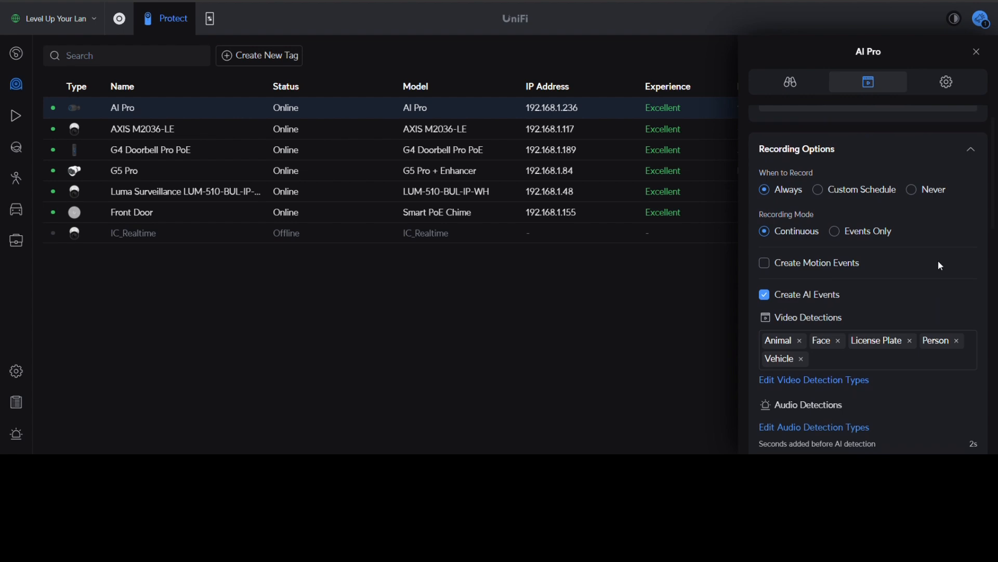
{"action": "mouse_move", "coordinate": [908, 270]}
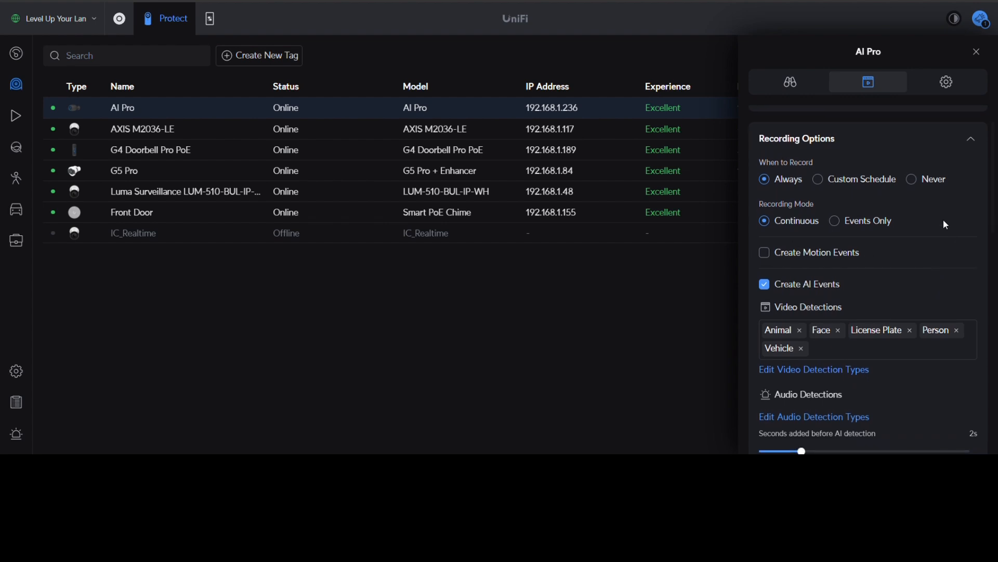
{"action": "scroll", "scroll_direction": "down", "scroll_amount": 3}
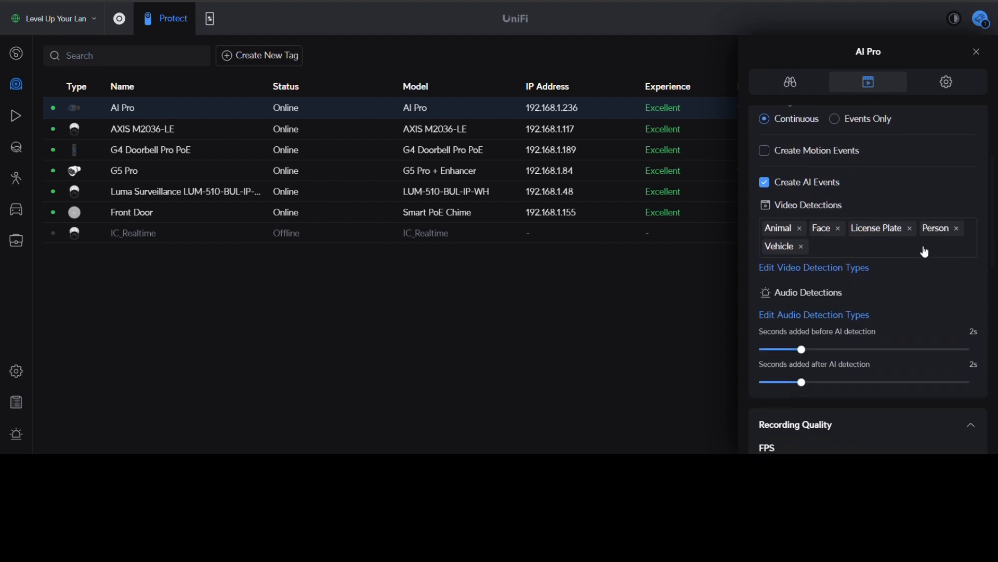
{"action": "mouse_move", "coordinate": [809, 250]}
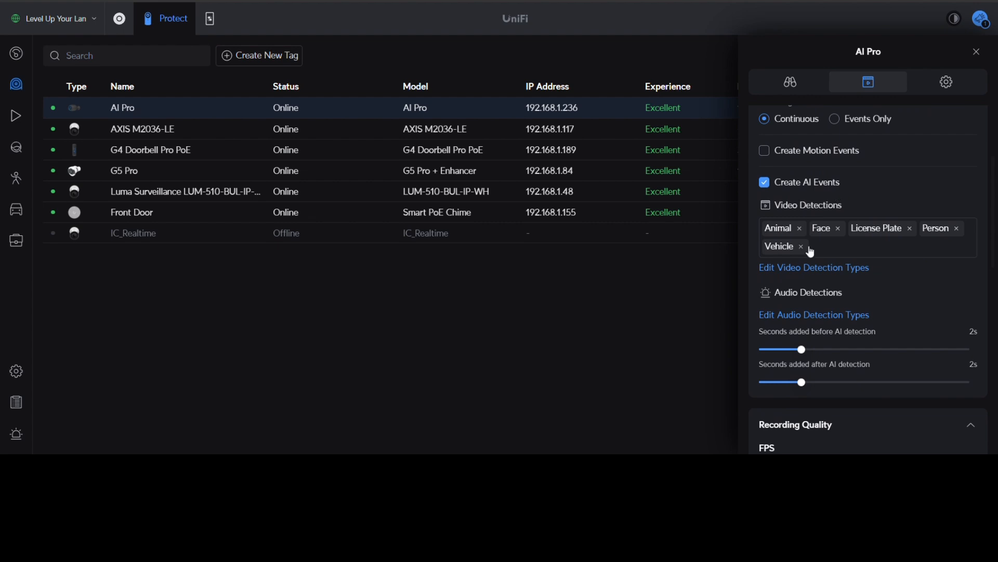
{"action": "mouse_move", "coordinate": [869, 259]}
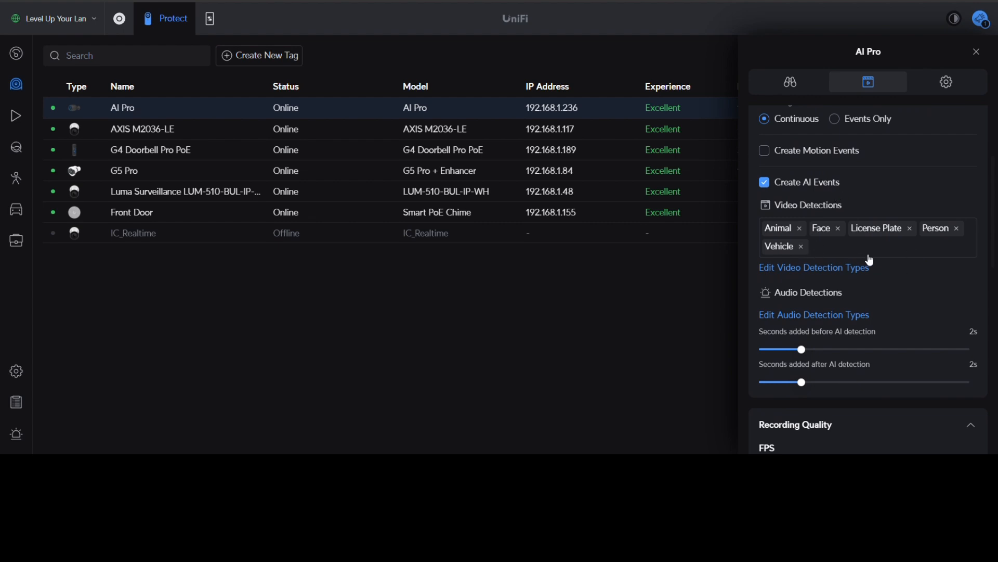
{"action": "mouse_move", "coordinate": [881, 249]}
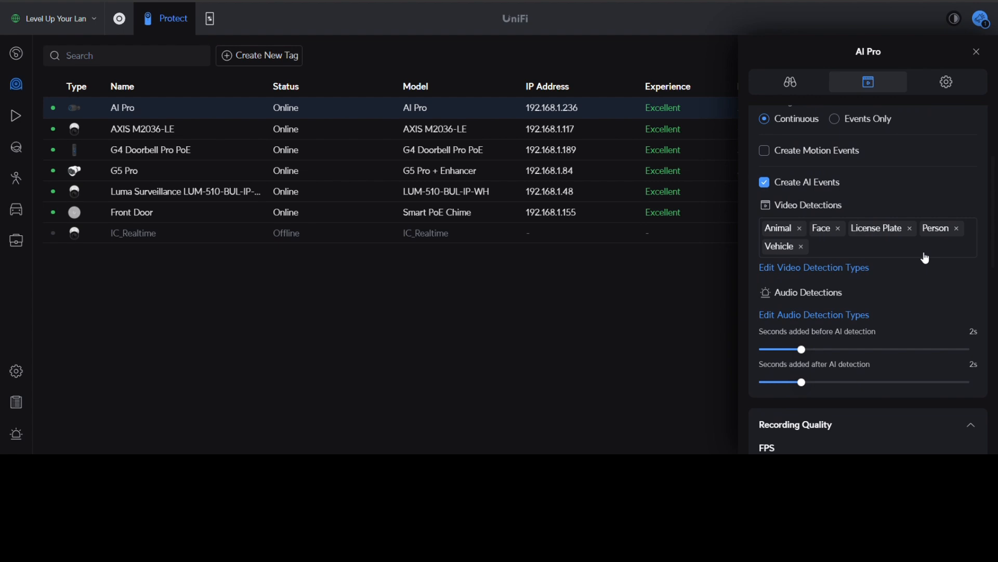
{"action": "mouse_move", "coordinate": [921, 291]}
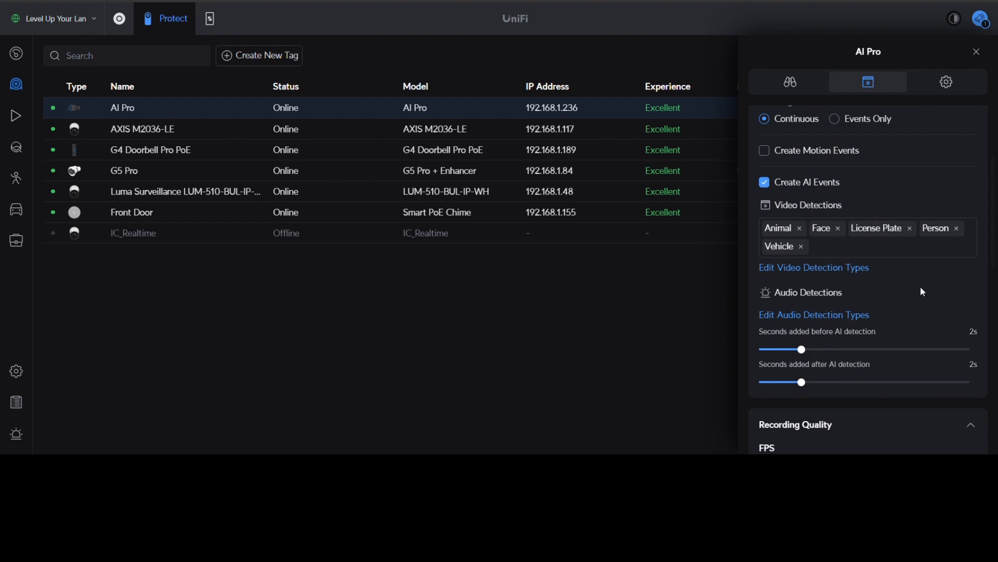
{"action": "scroll", "scroll_direction": "down", "scroll_amount": 3}
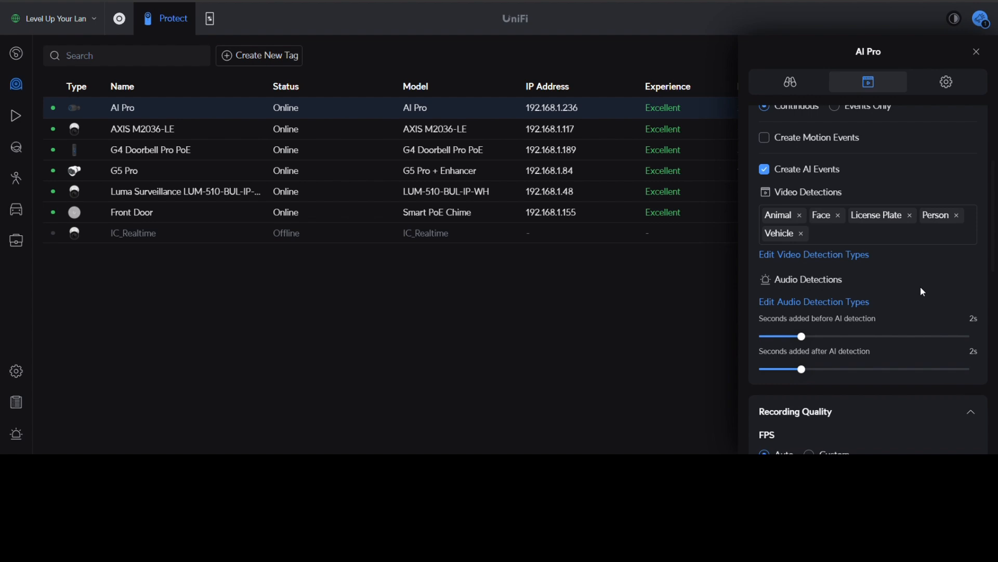
{"action": "scroll", "scroll_direction": "down", "scroll_amount": 3}
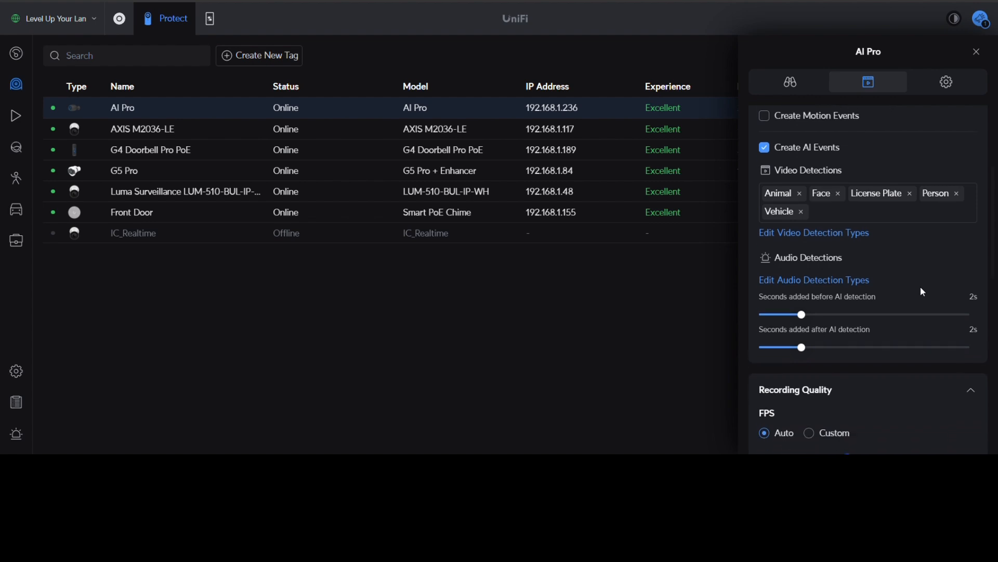
{"action": "scroll", "scroll_direction": "down", "scroll_amount": 3}
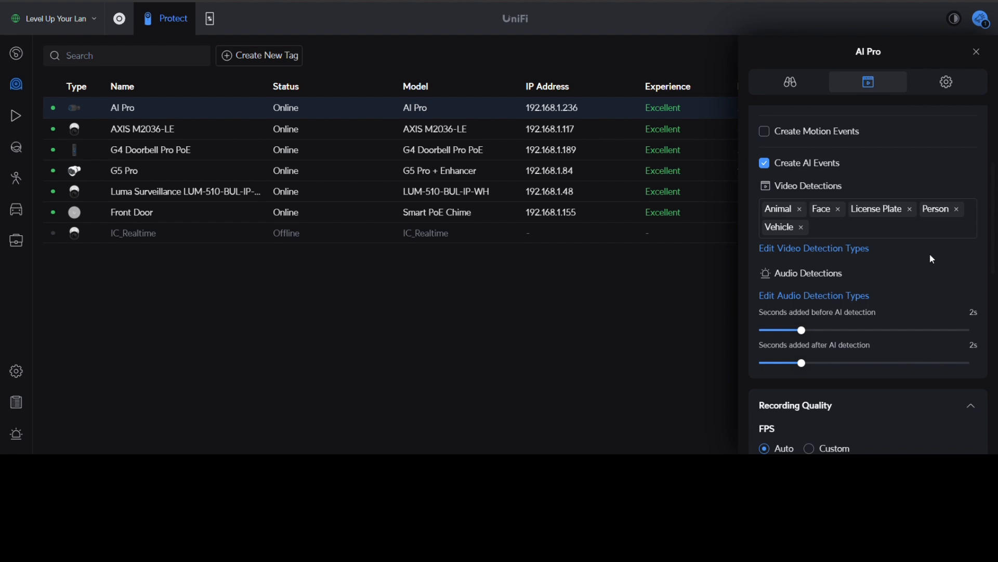
{"action": "scroll", "scroll_direction": "down", "scroll_amount": 3}
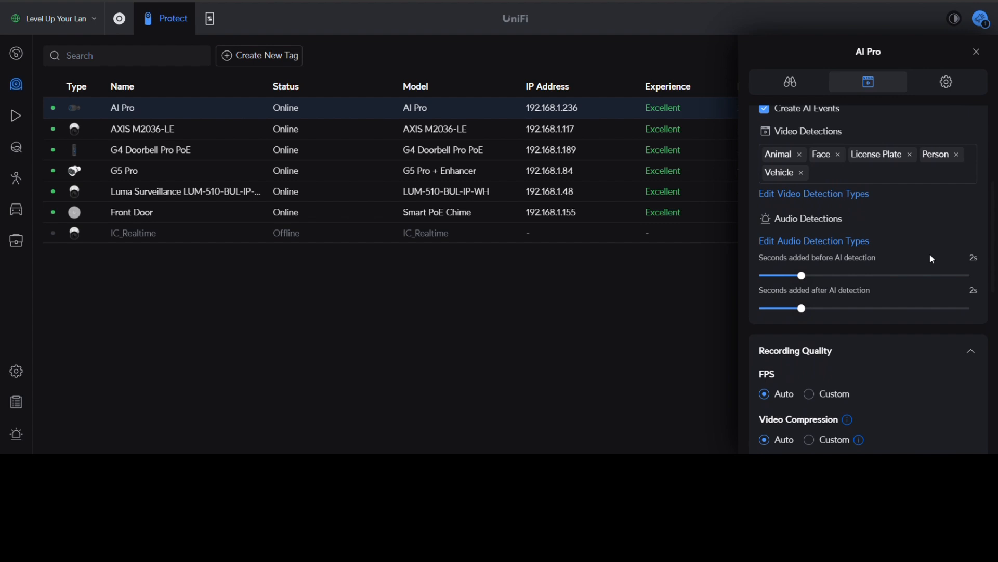
{"action": "mouse_move", "coordinate": [937, 230]}
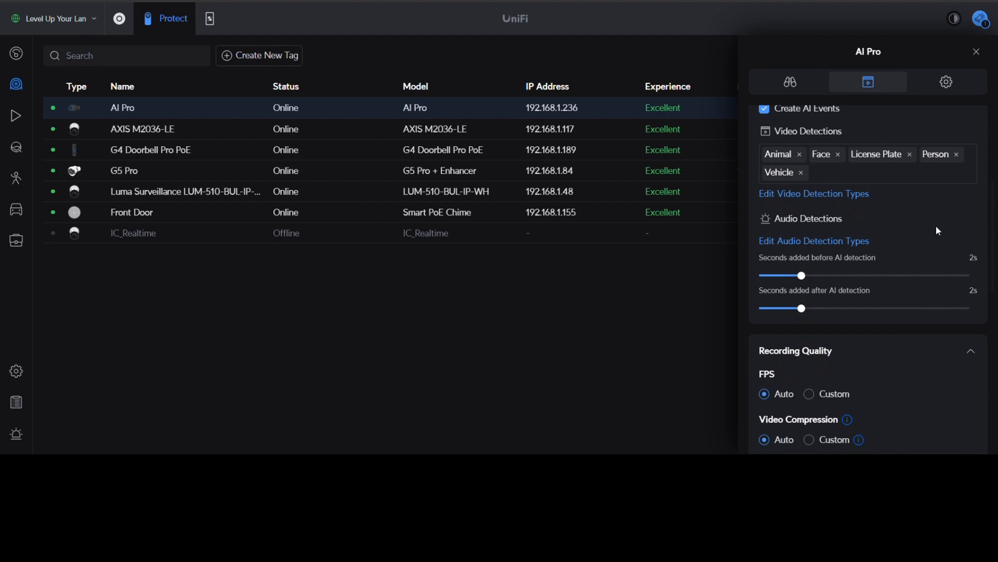
{"action": "scroll", "scroll_direction": "down", "scroll_amount": 3}
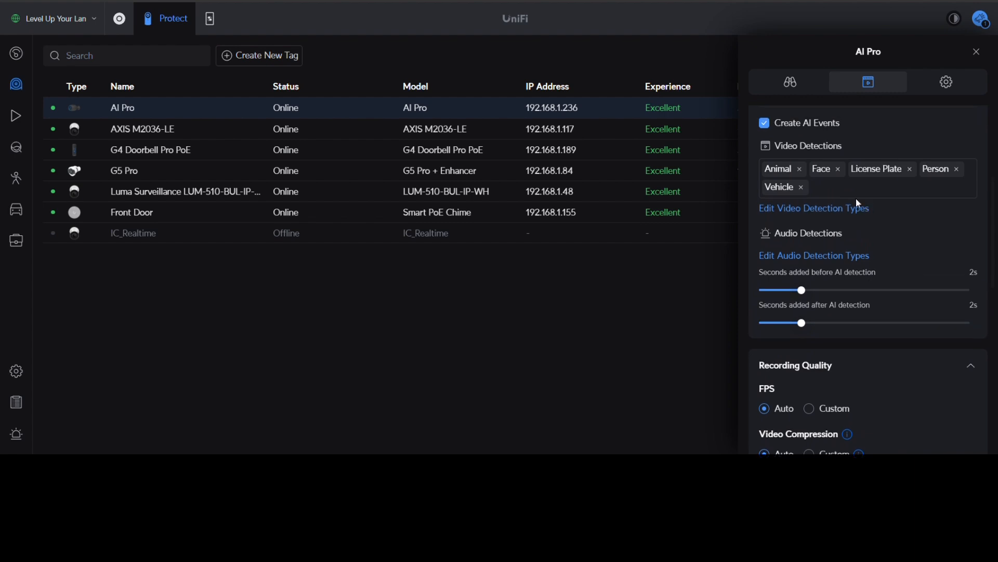
{"action": "mouse_move", "coordinate": [934, 245]}
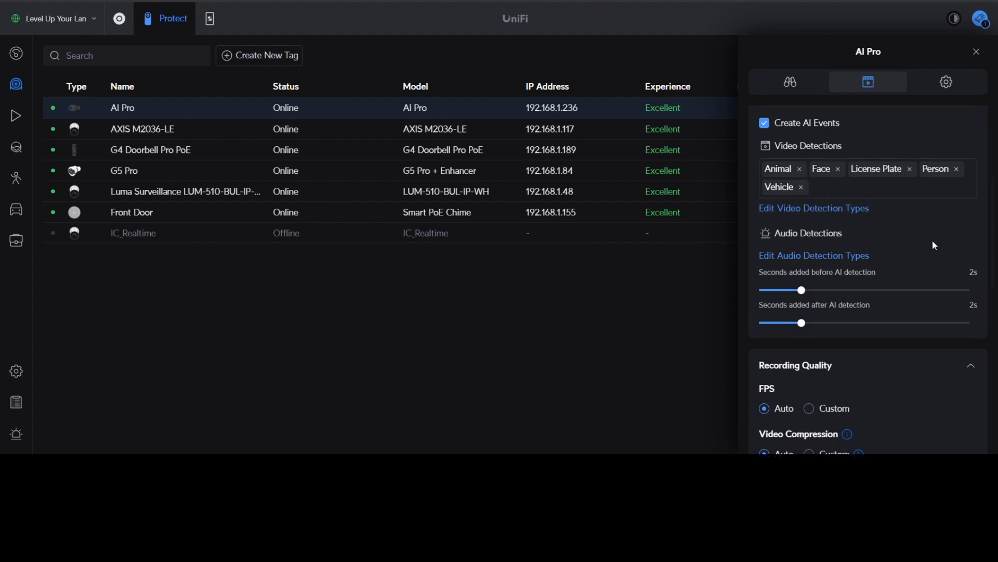
Step: Scroll past recording quality, overlays and retention to Detection Zones & Privacy Blackouts
{"action": "scroll", "scroll_direction": "down", "scroll_amount": 3}
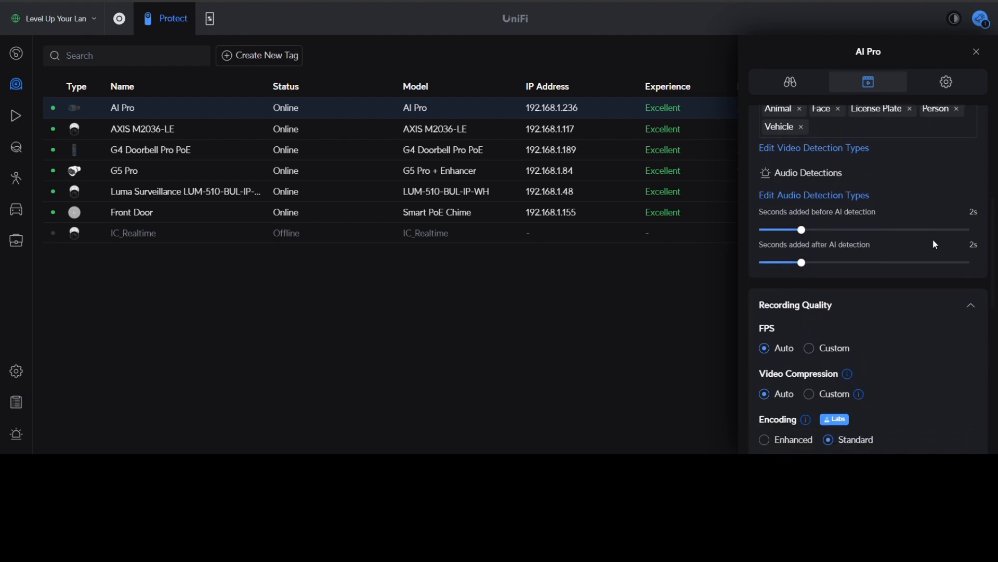
{"action": "scroll", "scroll_direction": "down", "scroll_amount": 3}
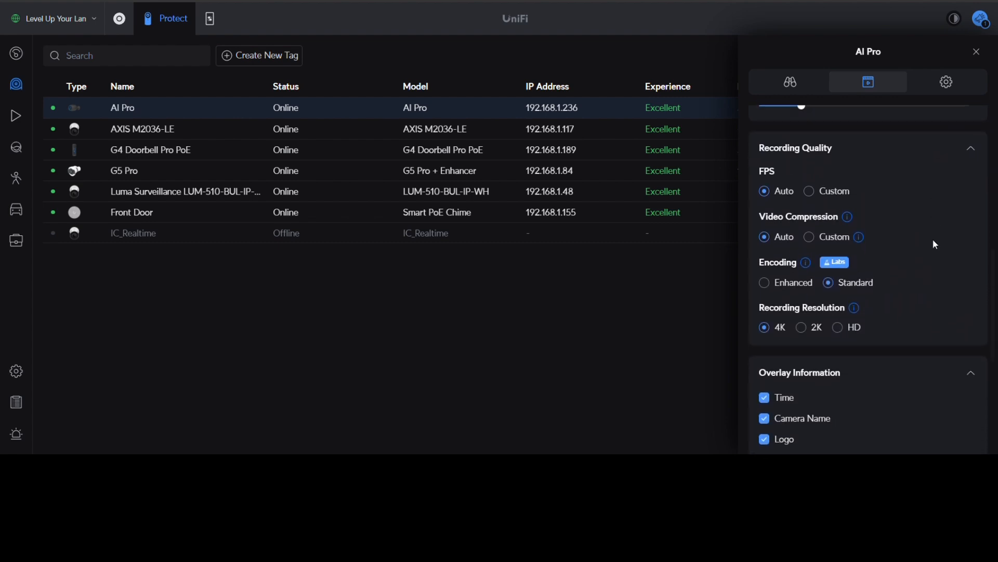
{"action": "scroll", "scroll_direction": "down", "scroll_amount": 3}
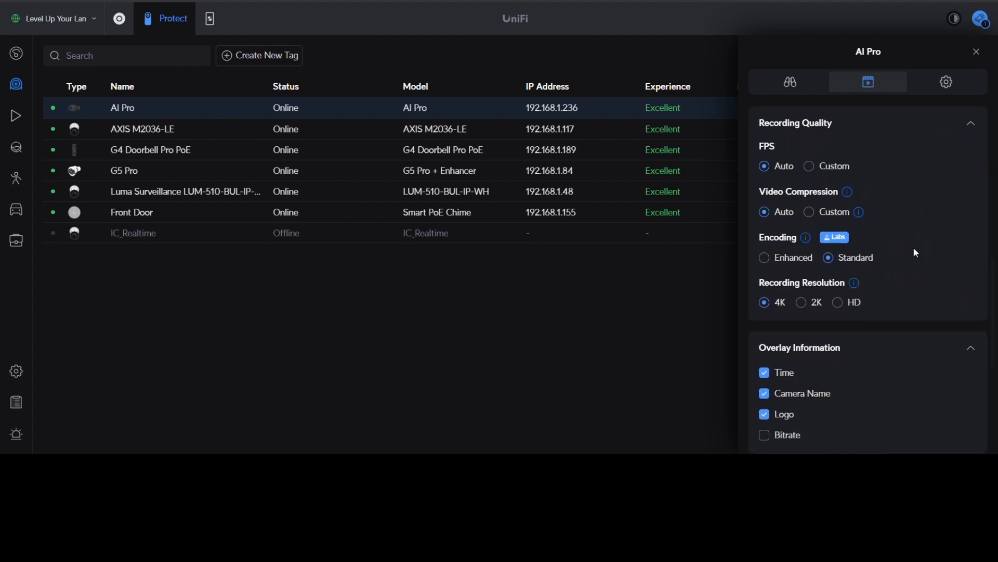
{"action": "mouse_move", "coordinate": [853, 170]}
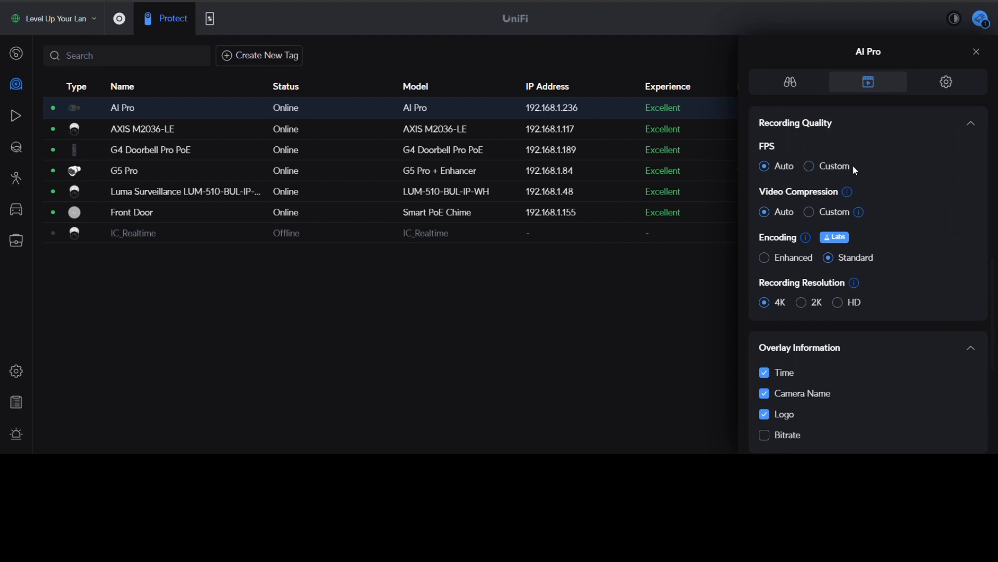
{"action": "scroll", "scroll_direction": "down", "scroll_amount": 3}
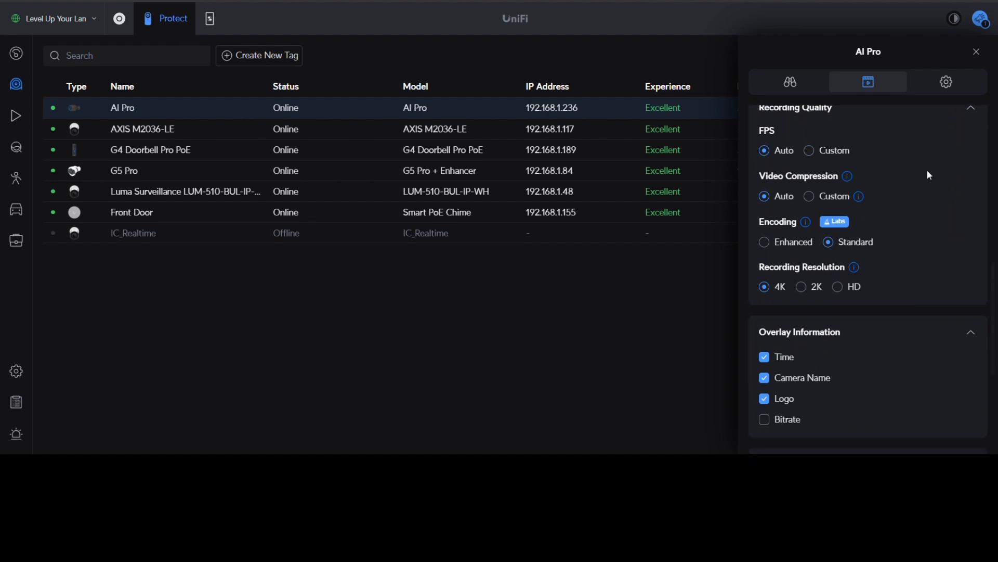
{"action": "scroll", "scroll_direction": "down", "scroll_amount": 3}
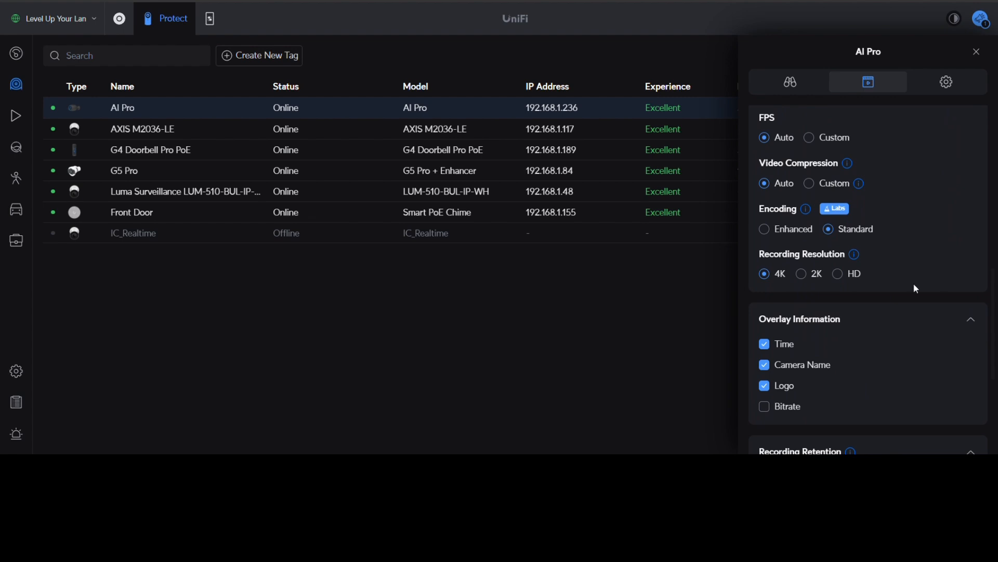
{"action": "mouse_move", "coordinate": [925, 289]}
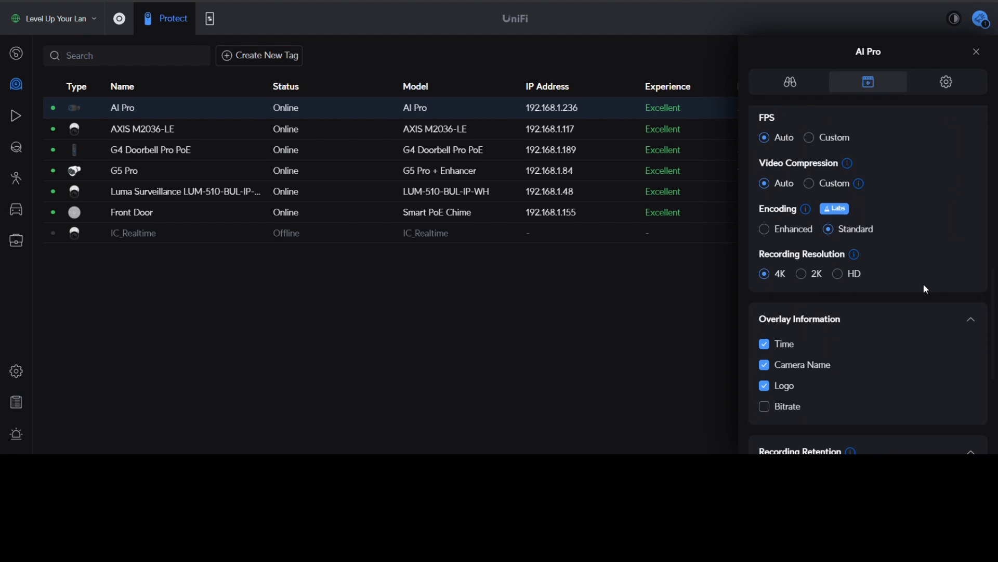
{"action": "scroll", "scroll_direction": "down", "scroll_amount": 3}
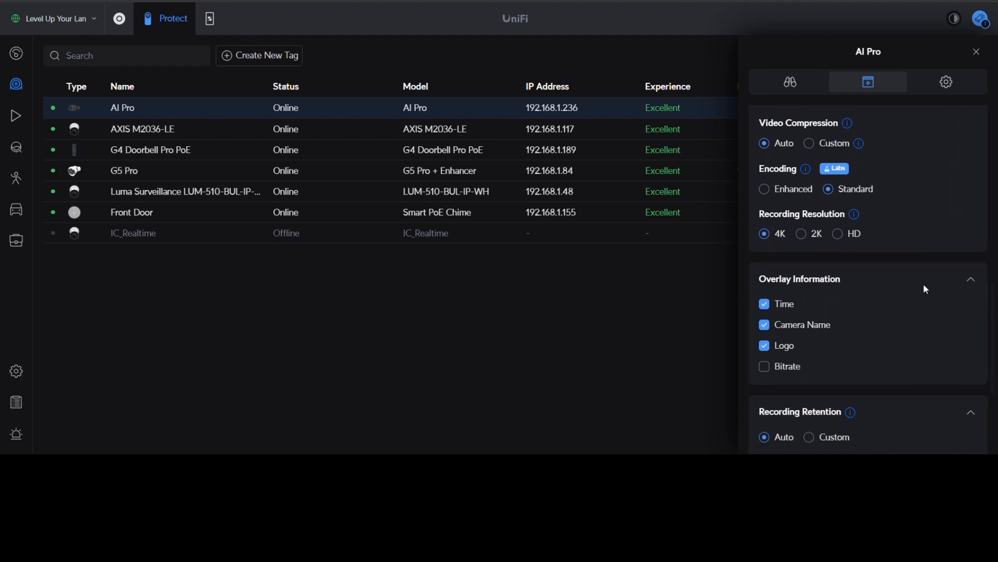
{"action": "scroll", "scroll_direction": "down", "scroll_amount": 3}
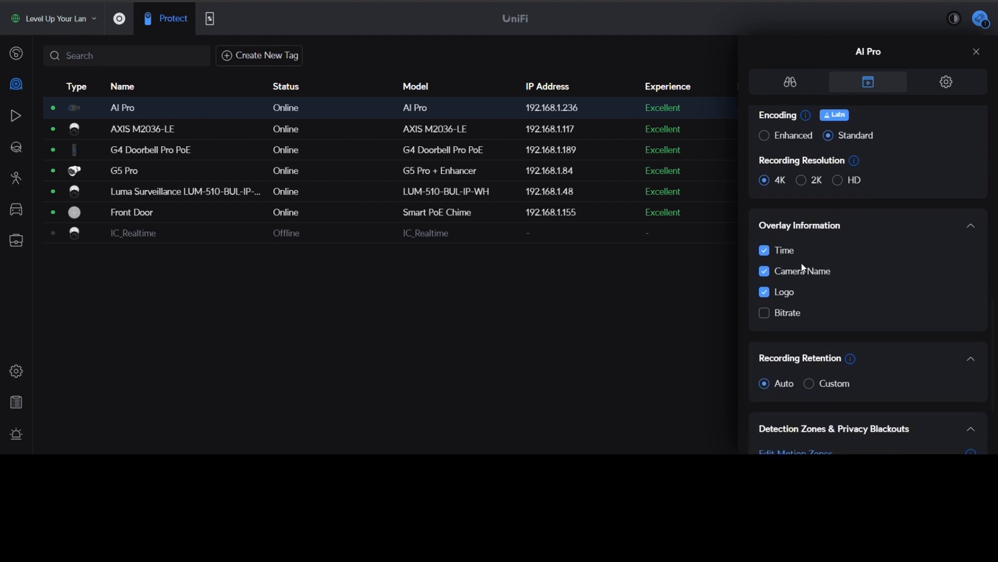
{"action": "mouse_move", "coordinate": [794, 250]}
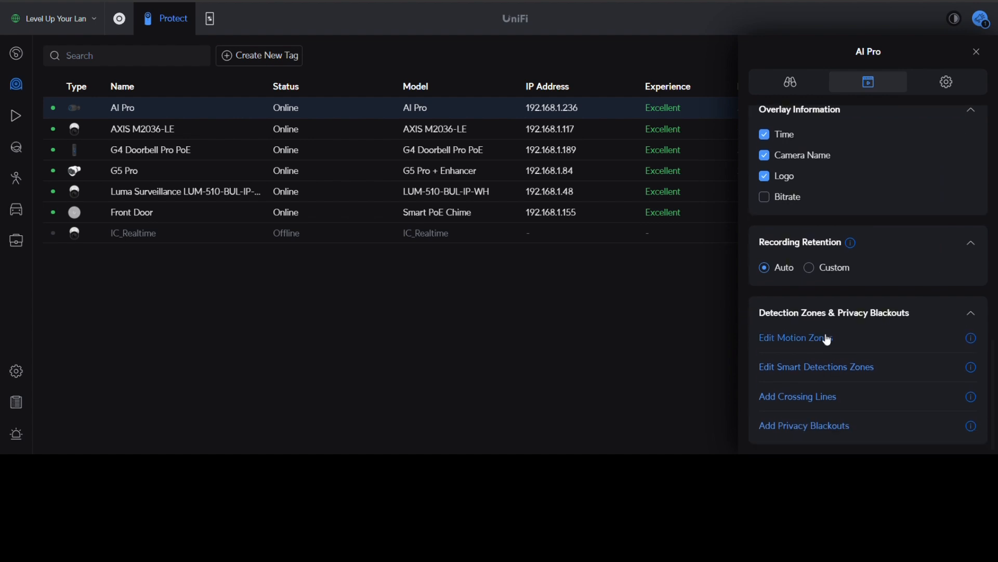
Step: Open the AI Pro zone editor and switch it to Privacy Blackouts
{"action": "left_click", "coordinate": [794, 337]}
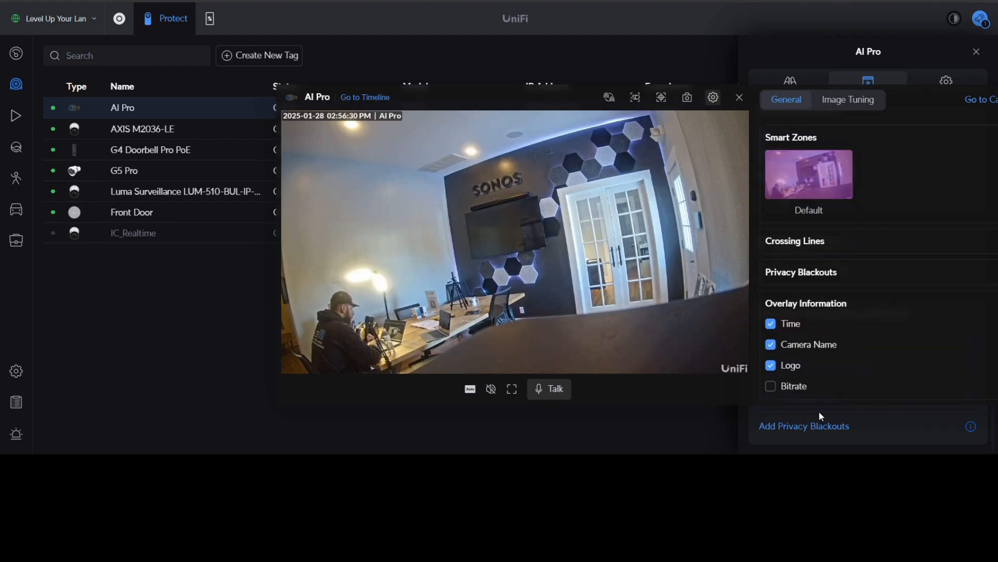
{"action": "left_click", "coordinate": [804, 425]}
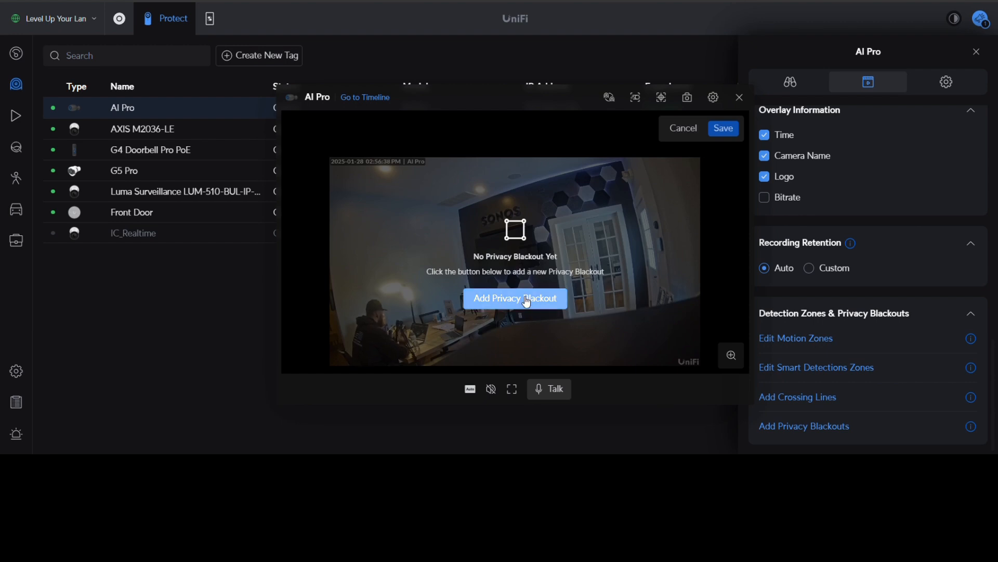
Step: Add a square privacy blackout over the wall left of the TV and save it
{"action": "left_click", "coordinate": [514, 298]}
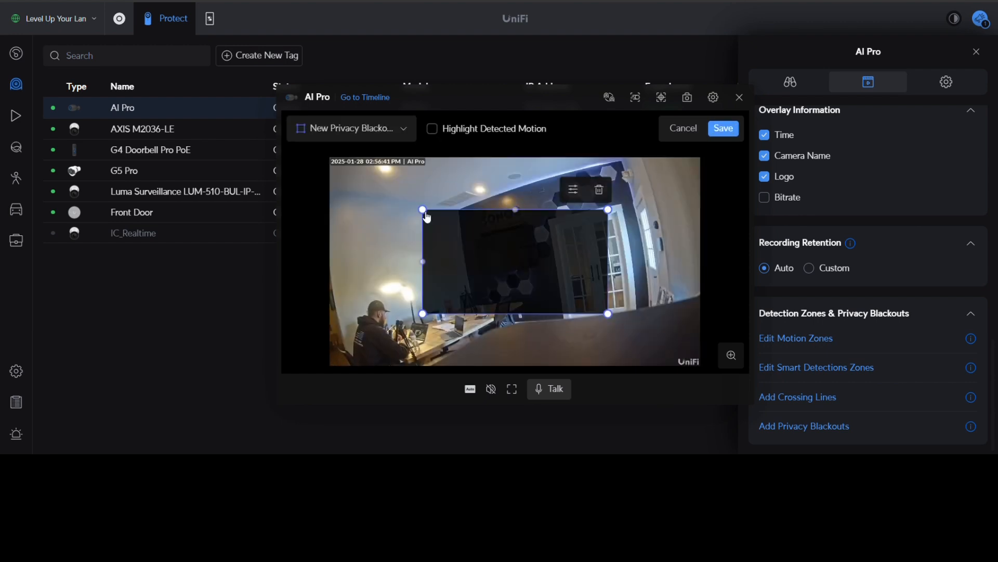
{"action": "left_click_drag", "start_coordinate": [422, 209], "coordinate": [360, 221]}
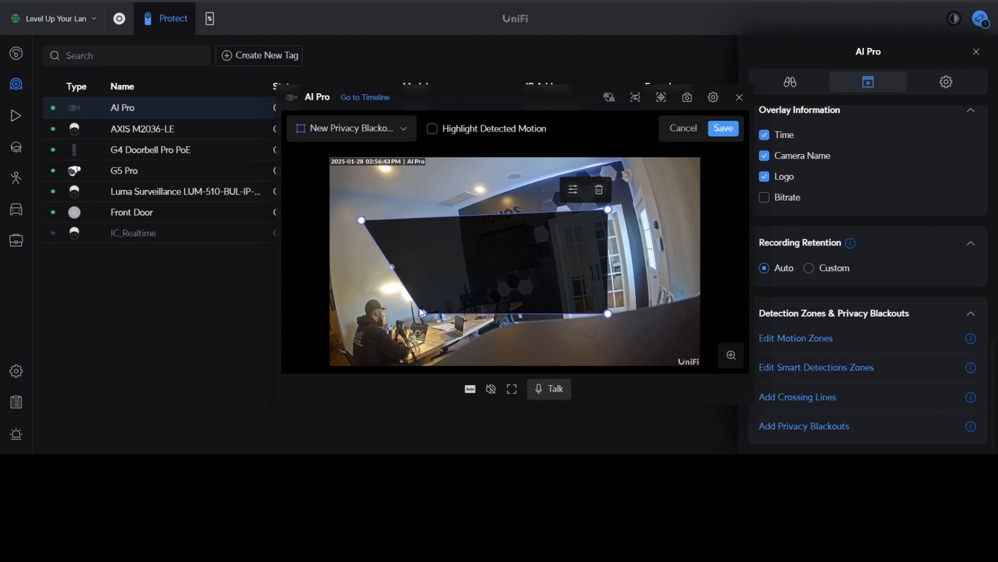
{"action": "left_click_drag", "start_coordinate": [392, 266], "coordinate": [366, 298]}
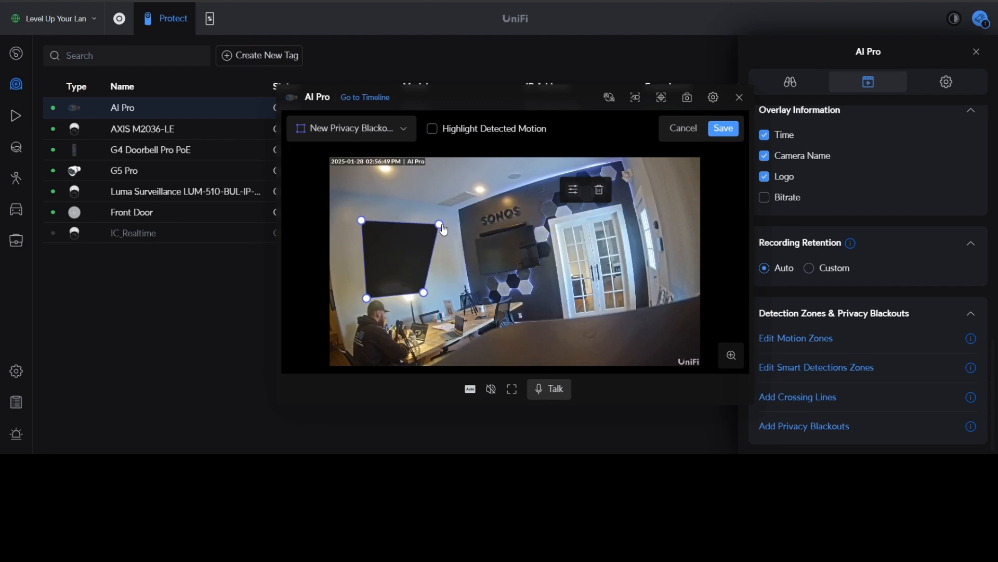
{"action": "left_click_drag", "start_coordinate": [440, 227], "coordinate": [417, 224]}
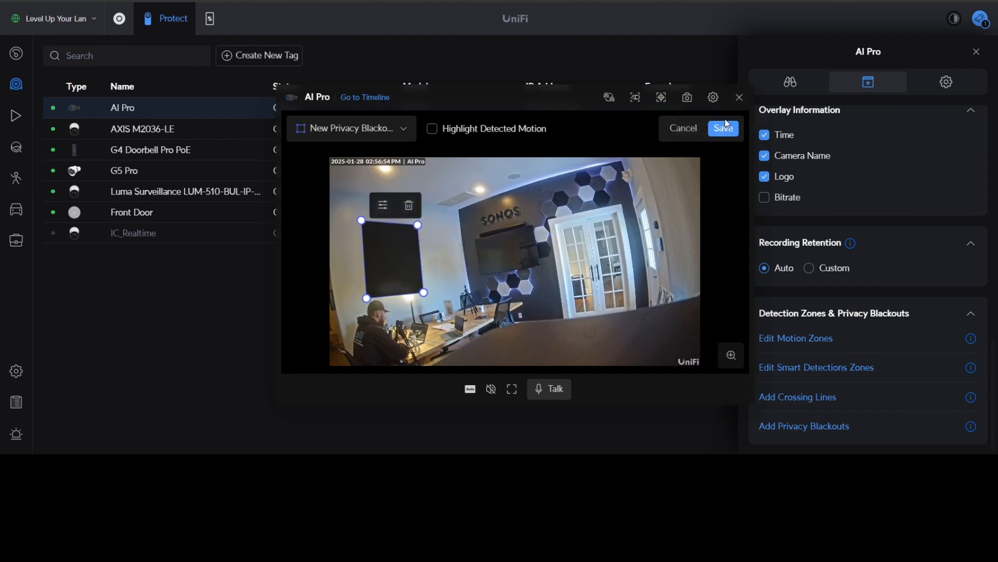
{"action": "left_click", "coordinate": [721, 128]}
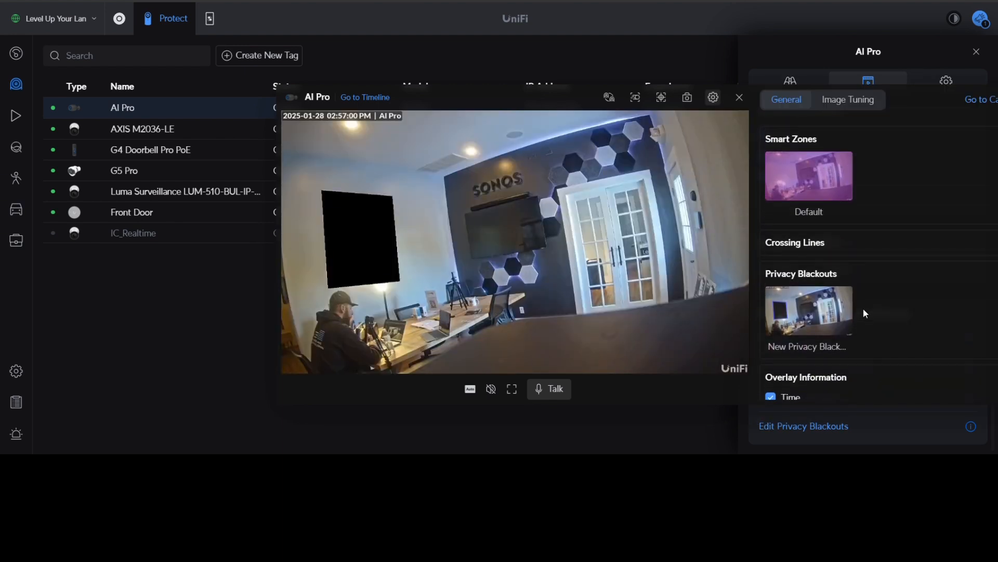
{"action": "scroll", "scroll_direction": "down", "scroll_amount": 3}
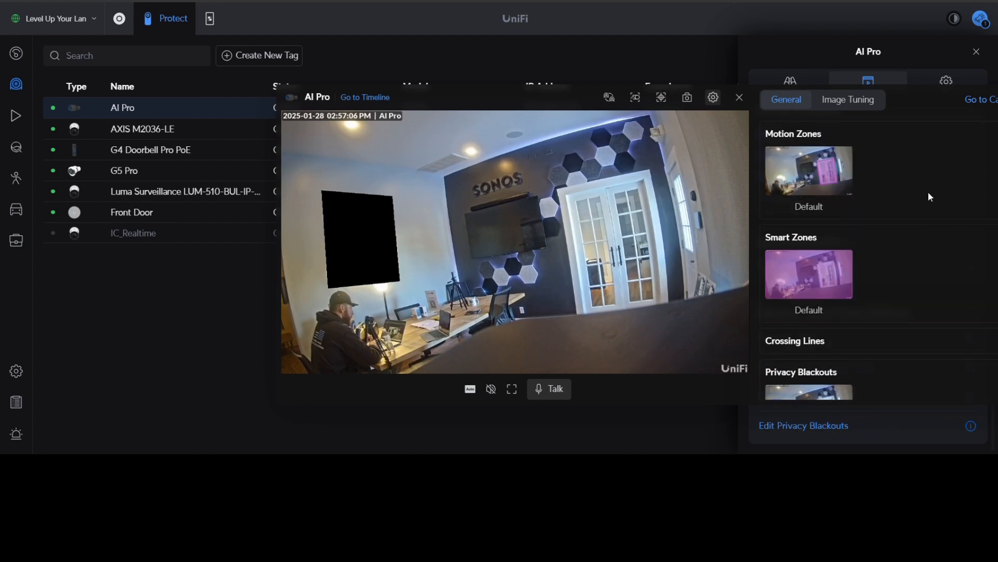
Step: Browse AI Pro Image Tuning: shutter exposure, HDR, FPS, night vision, picture preferences, orientation
{"action": "left_click", "coordinate": [847, 100]}
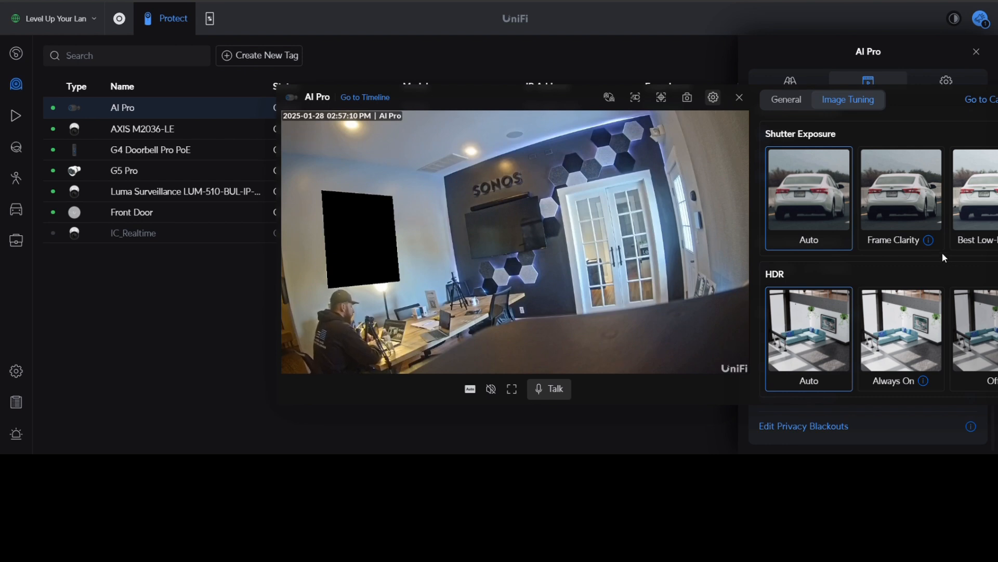
{"action": "mouse_move", "coordinate": [947, 284]}
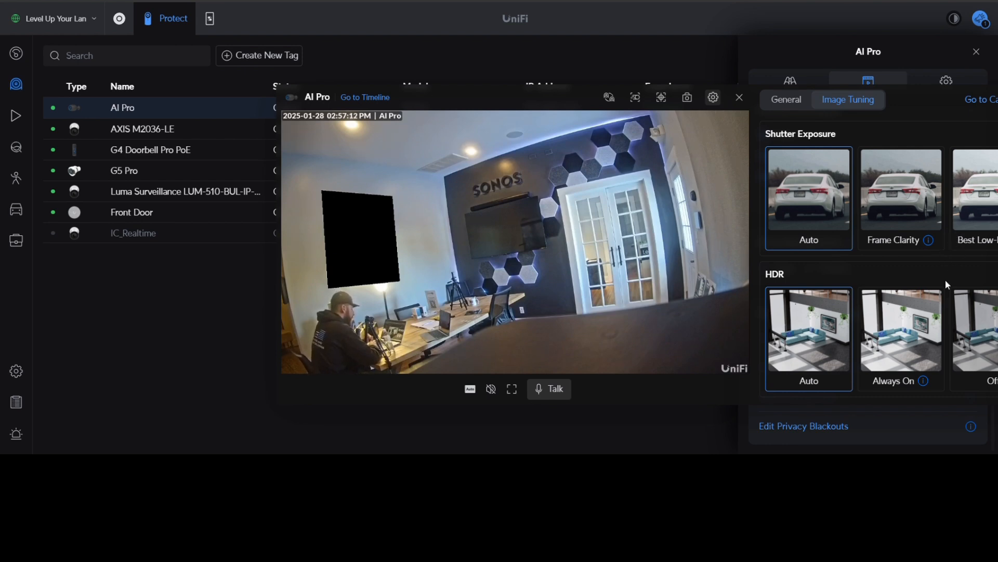
{"action": "scroll", "scroll_direction": "down", "scroll_amount": 3}
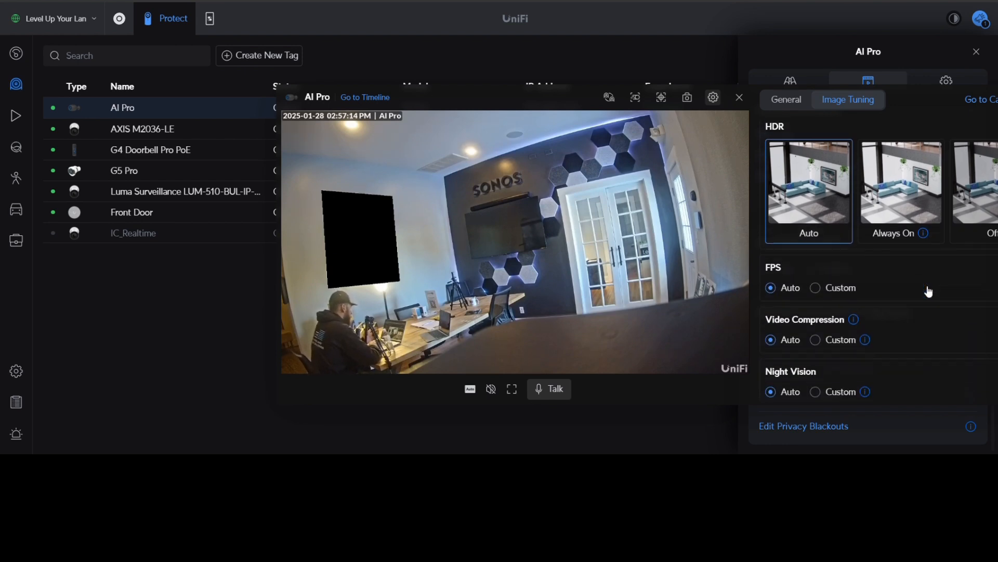
{"action": "scroll", "scroll_direction": "down", "scroll_amount": 3}
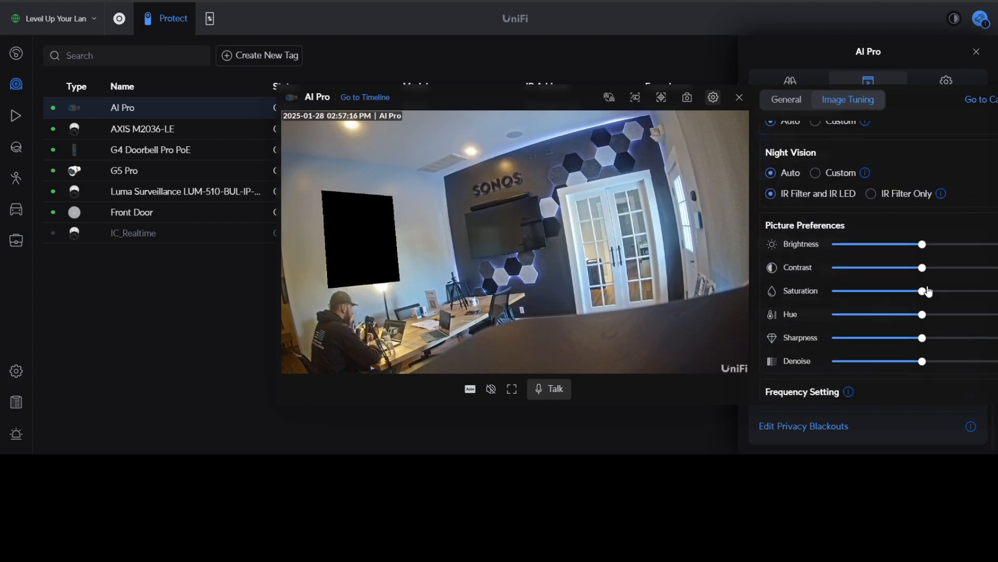
{"action": "scroll", "scroll_direction": "down", "scroll_amount": 3}
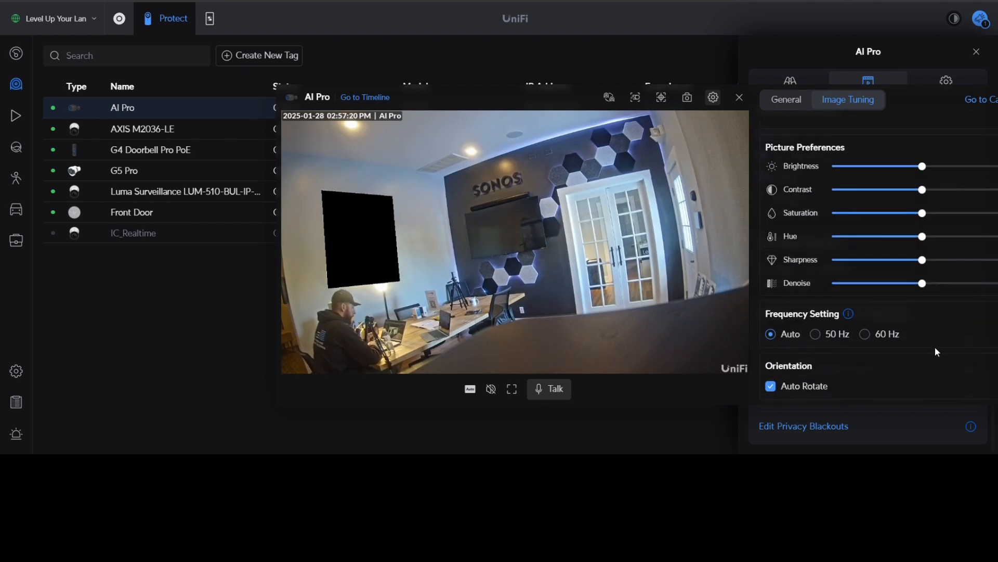
{"action": "scroll", "scroll_direction": "down", "scroll_amount": 3}
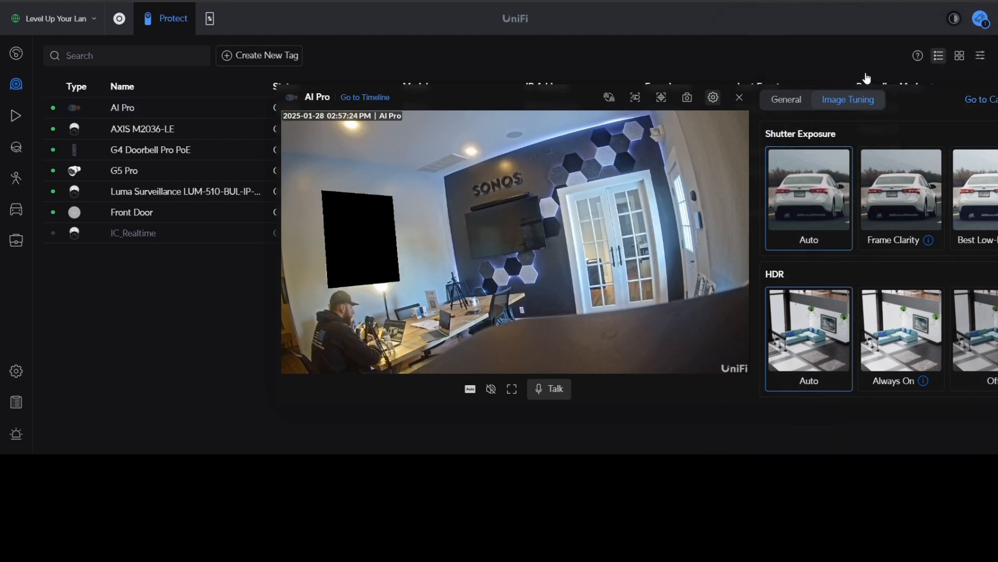
Step: Close the AI Pro camera view and show the AXIS M2036-LE camera's details
{"action": "left_click", "coordinate": [738, 97]}
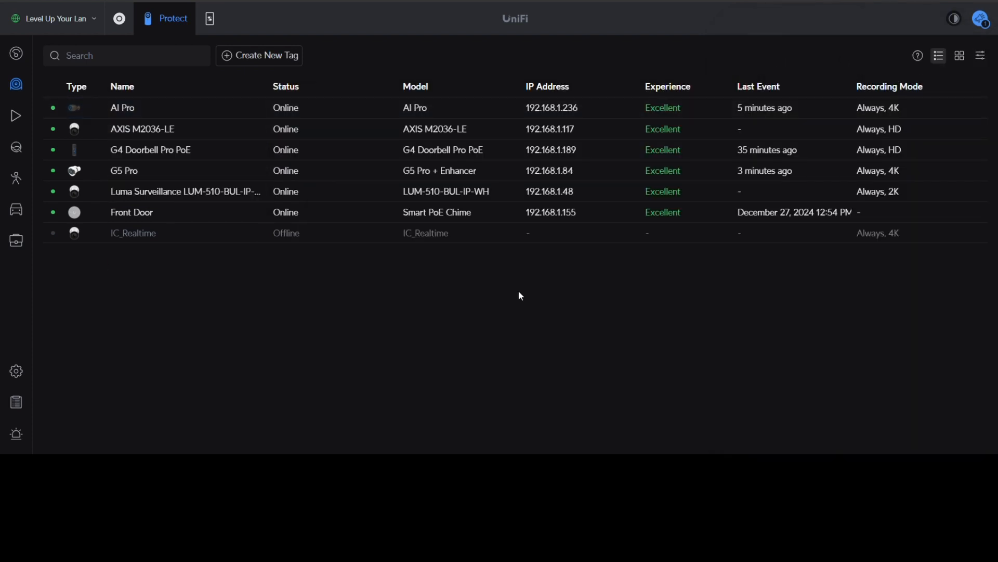
{"action": "mouse_move", "coordinate": [445, 319]}
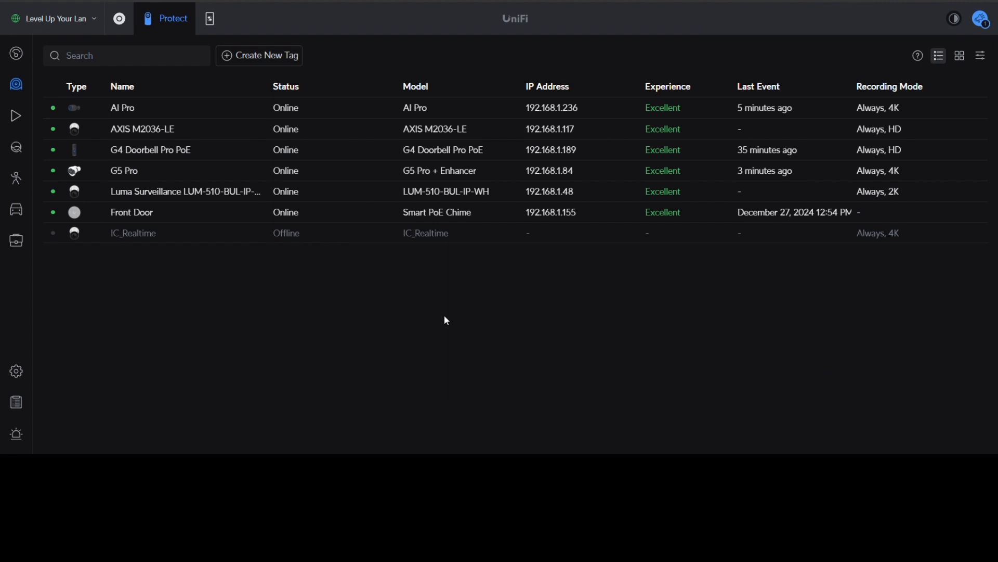
{"action": "mouse_move", "coordinate": [386, 312]}
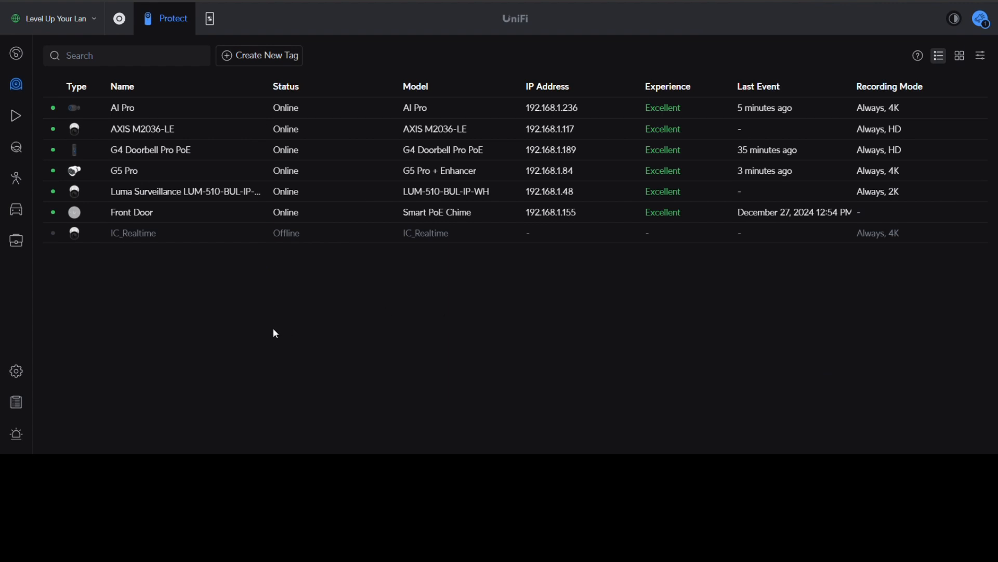
{"action": "left_click", "coordinate": [142, 129]}
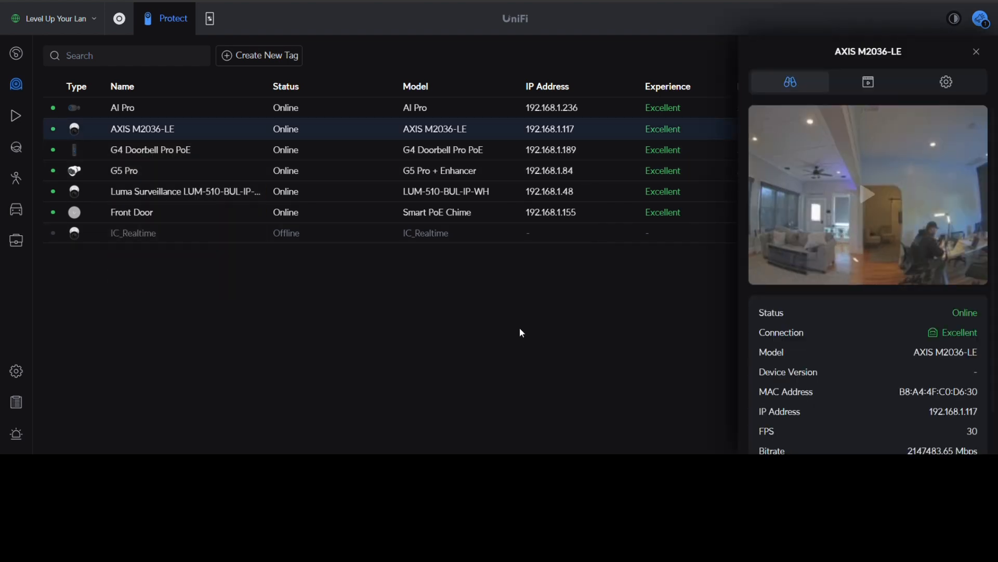
{"action": "mouse_move", "coordinate": [730, 310]}
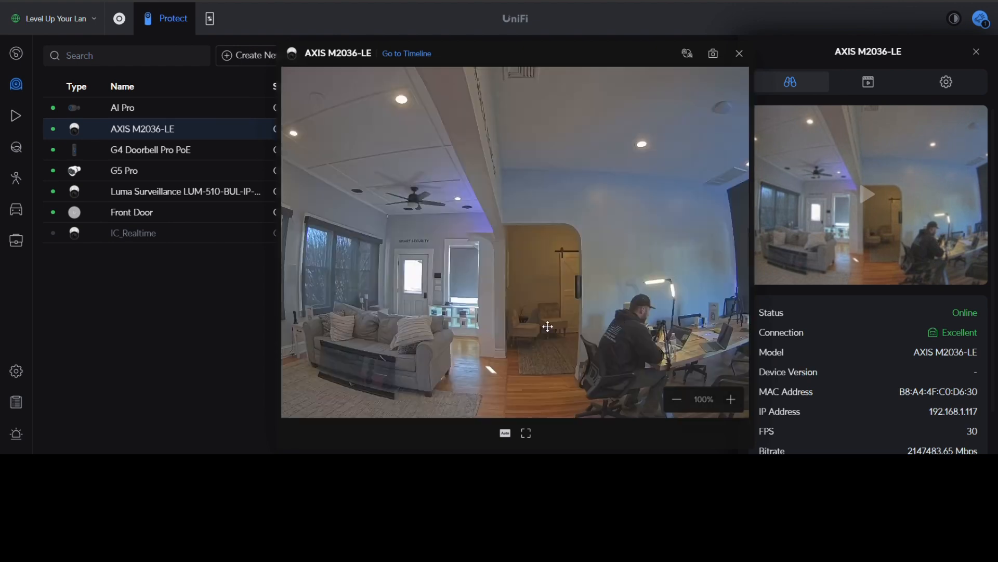
{"action": "mouse_move", "coordinate": [580, 312]}
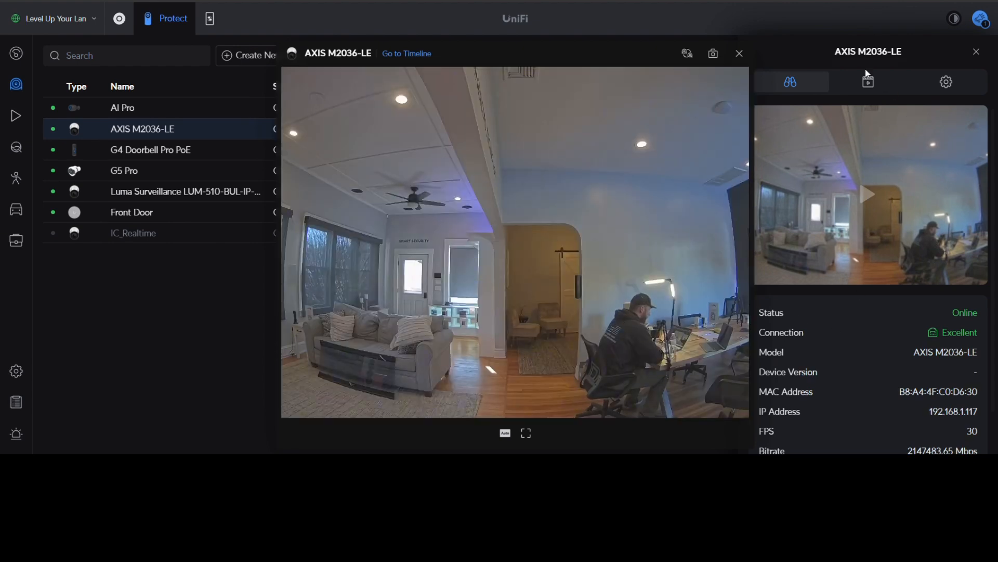
Step: Review the AXIS M2036-LE recording options and general settings, then close its panel
{"action": "left_click", "coordinate": [867, 81]}
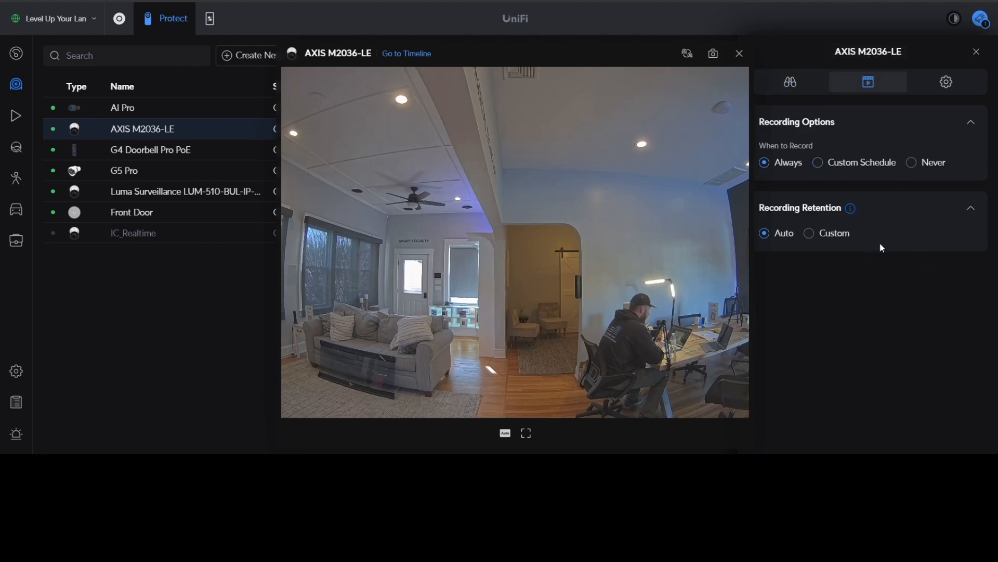
{"action": "mouse_move", "coordinate": [871, 335]}
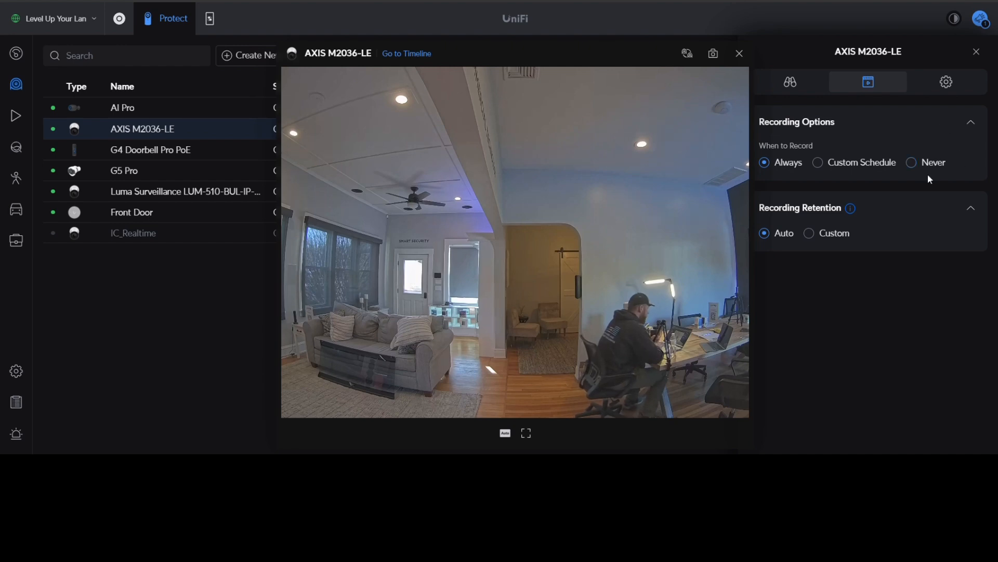
{"action": "mouse_move", "coordinate": [850, 341]}
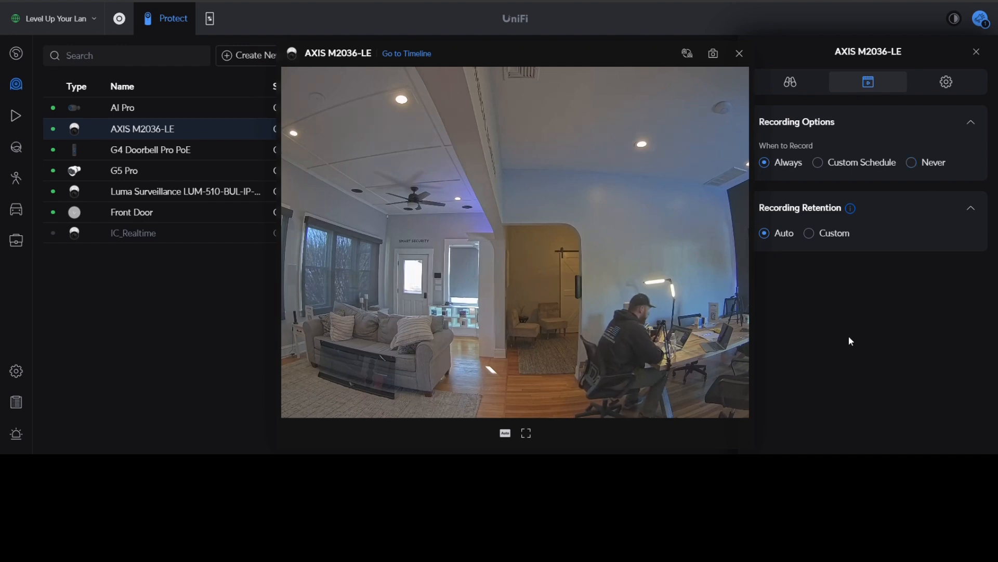
{"action": "mouse_move", "coordinate": [983, 112]}
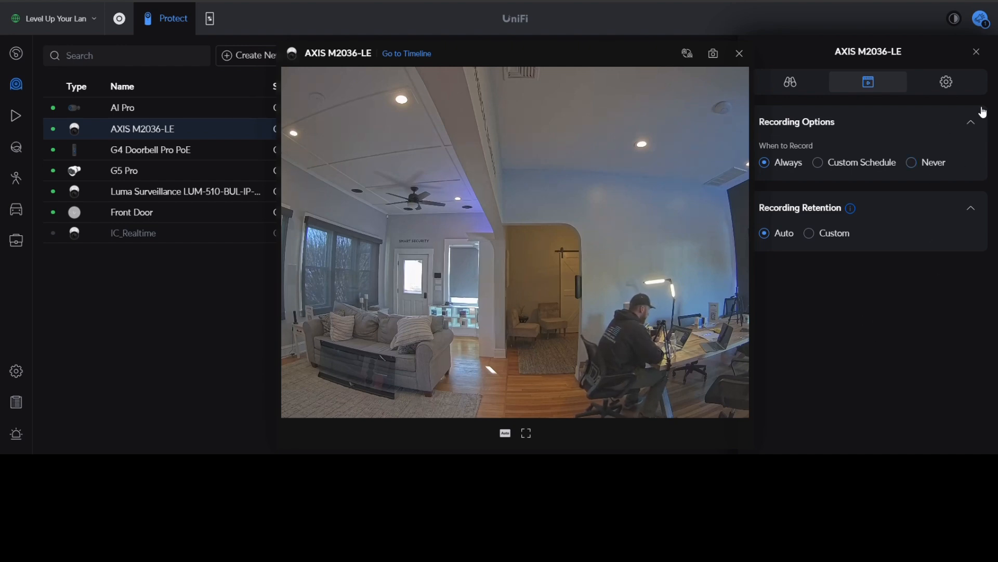
{"action": "left_click", "coordinate": [946, 81]}
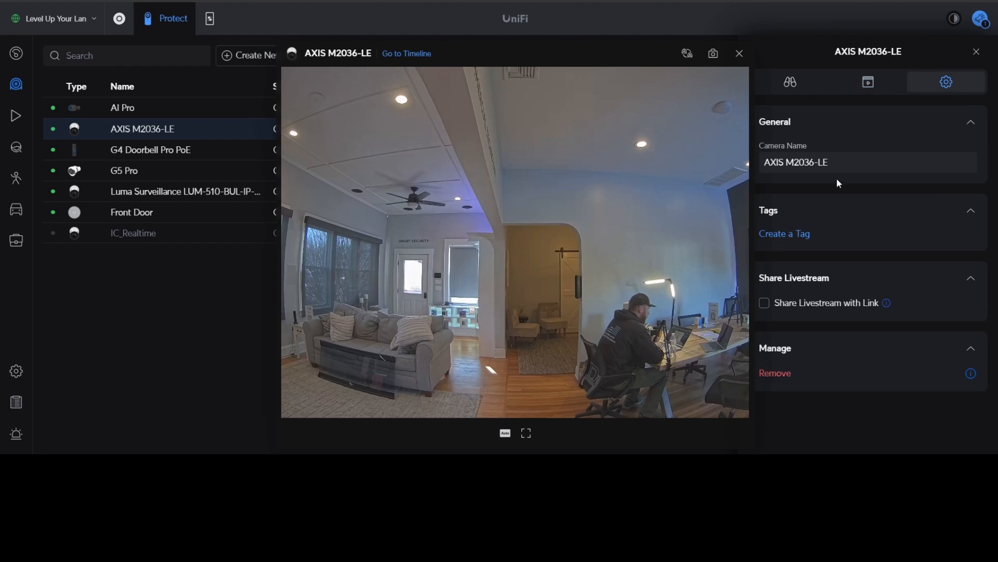
{"action": "left_click", "coordinate": [868, 82]}
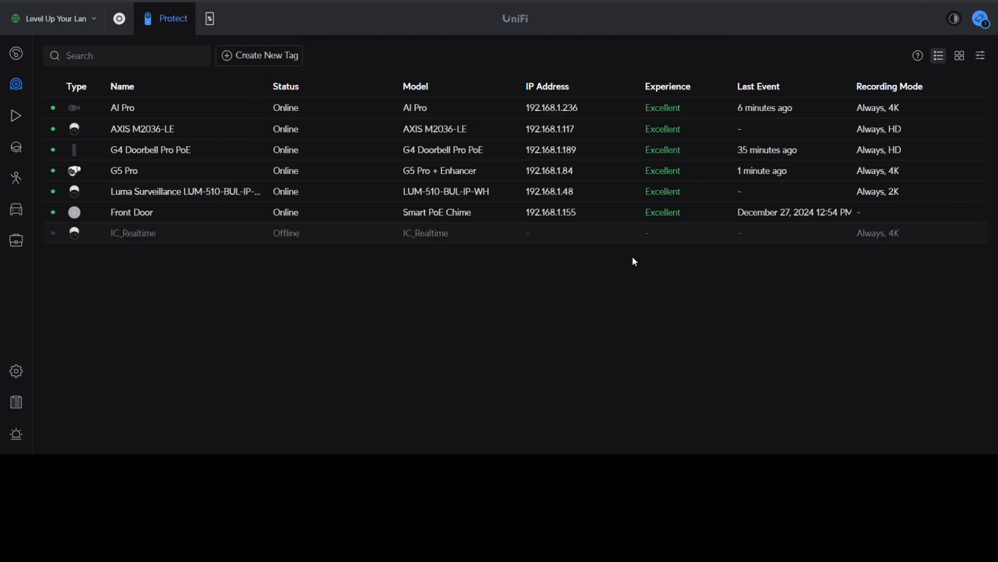
{"action": "mouse_move", "coordinate": [427, 344]}
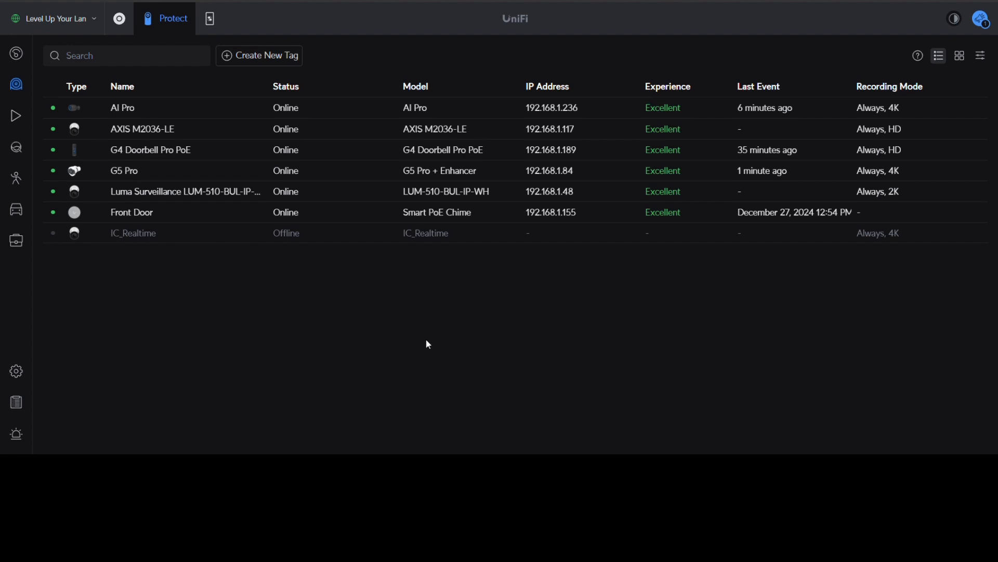
{"action": "mouse_move", "coordinate": [314, 326]}
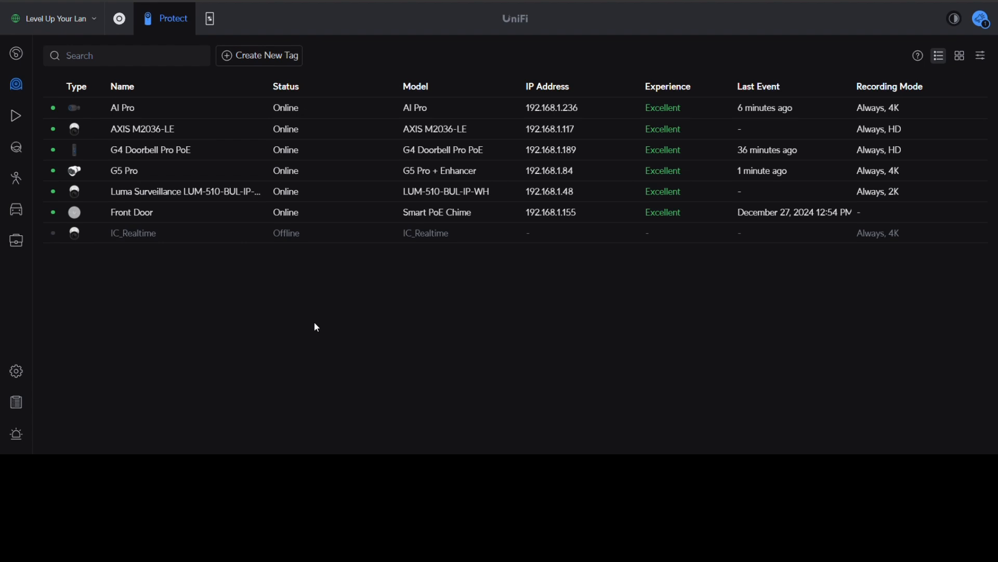
{"action": "mouse_move", "coordinate": [336, 326]}
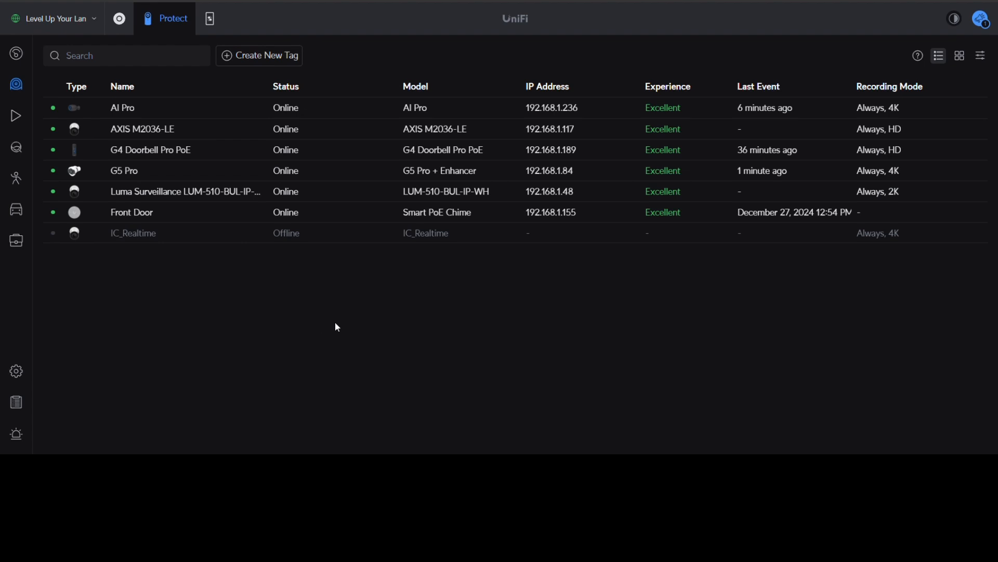